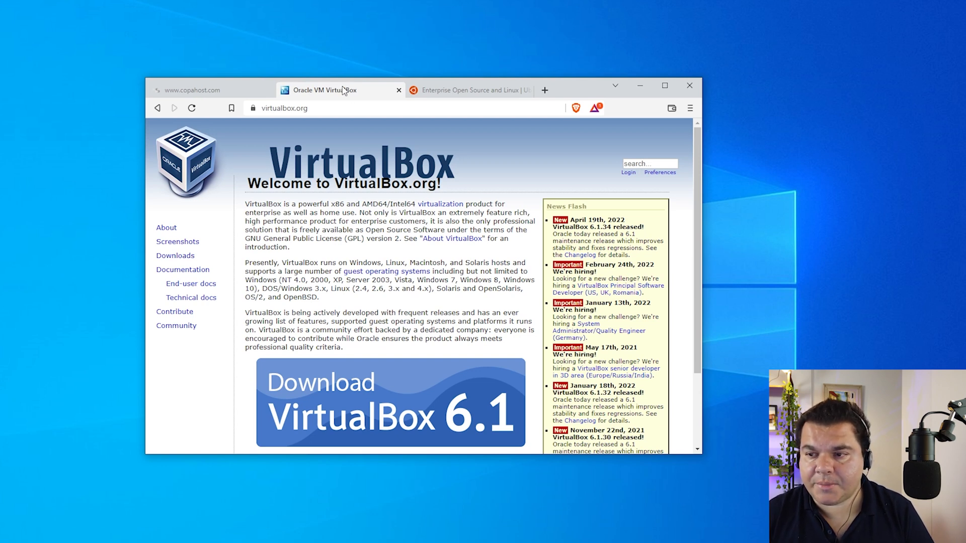
- Show the VirtualBox Downloads page, then switch to the ubuntu.com browser tab
left_click(175, 254)
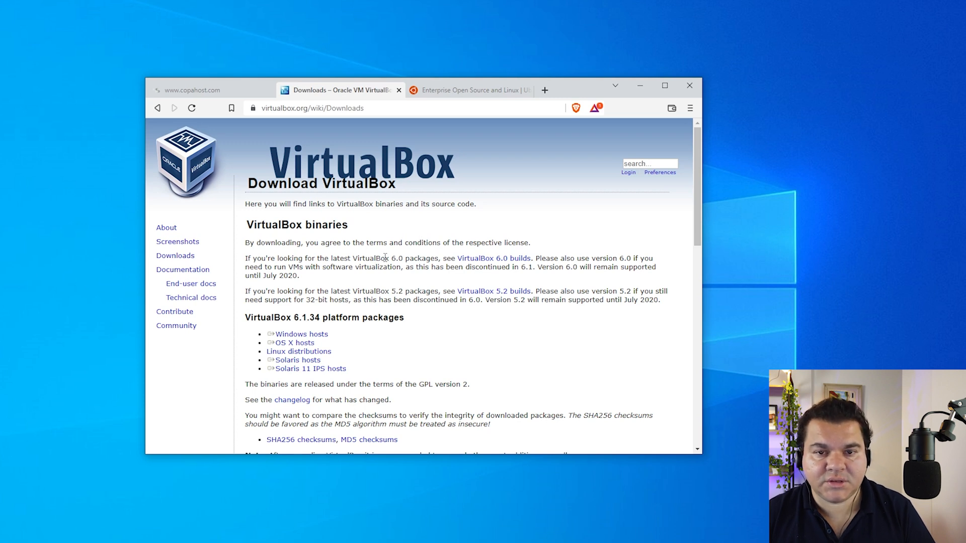
double_click(298, 333)
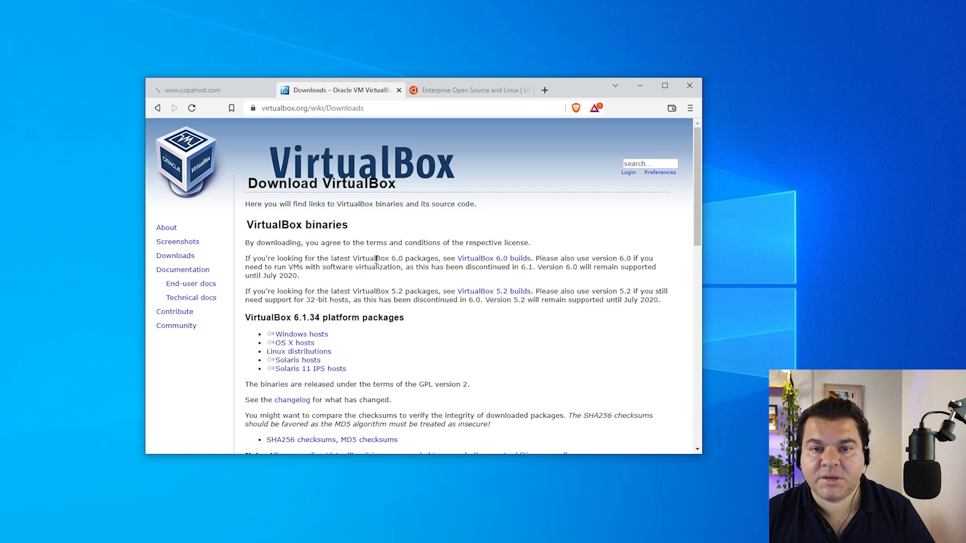
left_click(467, 90)
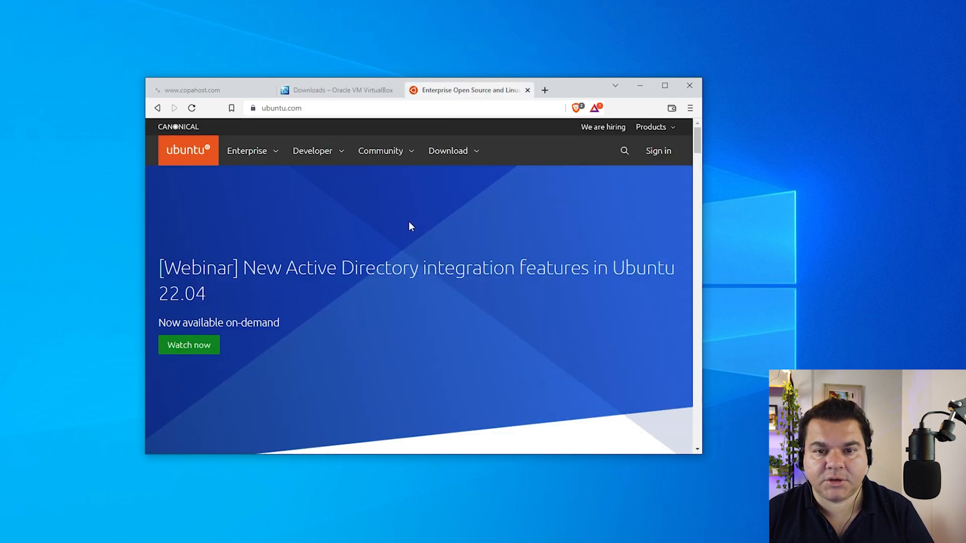
- From the ubuntu.com Download menu, choose the Ubuntu Desktop 22.04 LTS download
left_click(447, 150)
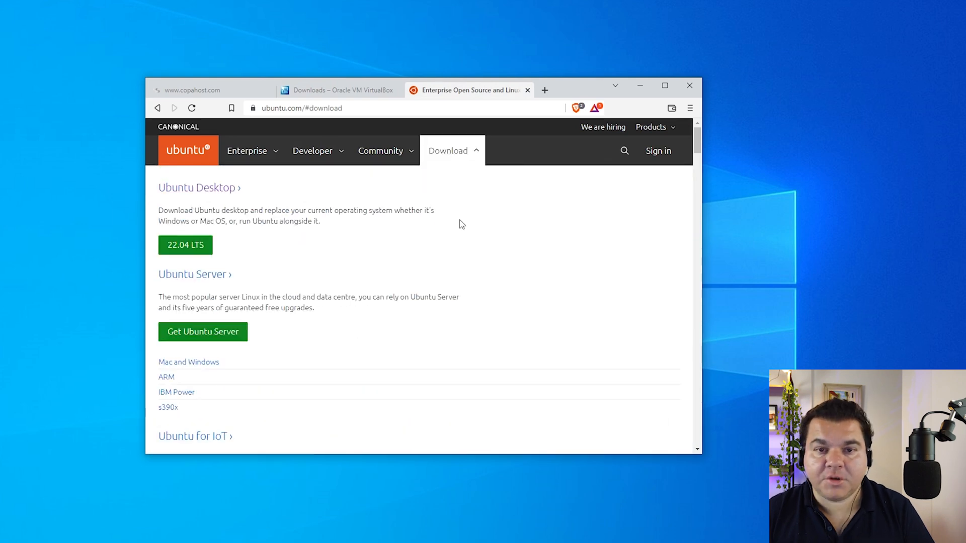
mouse_move(239, 247)
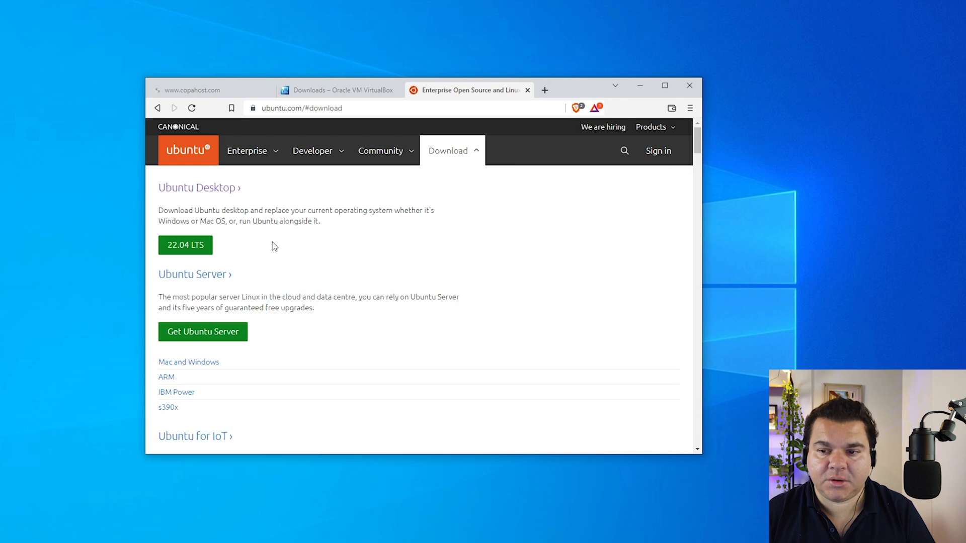
left_click(185, 245)
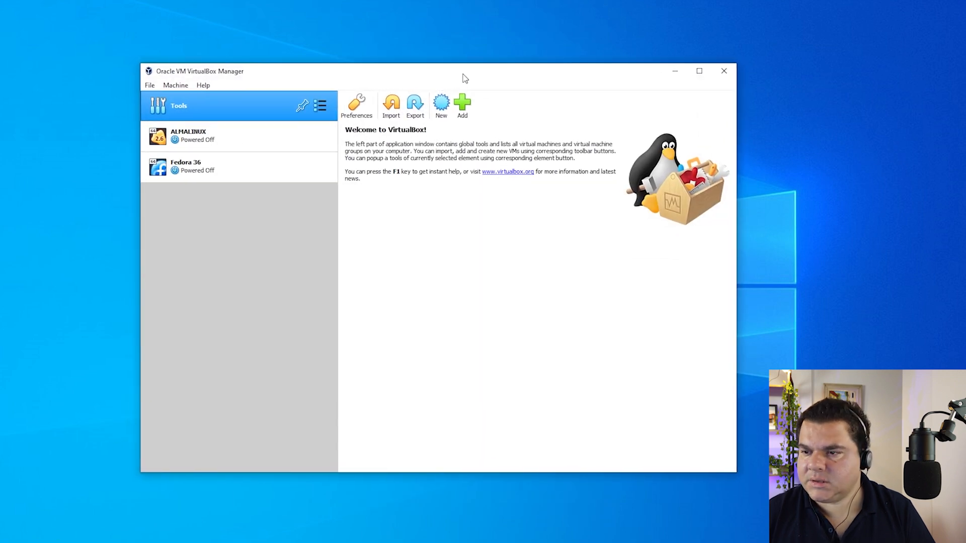
mouse_move(444, 268)
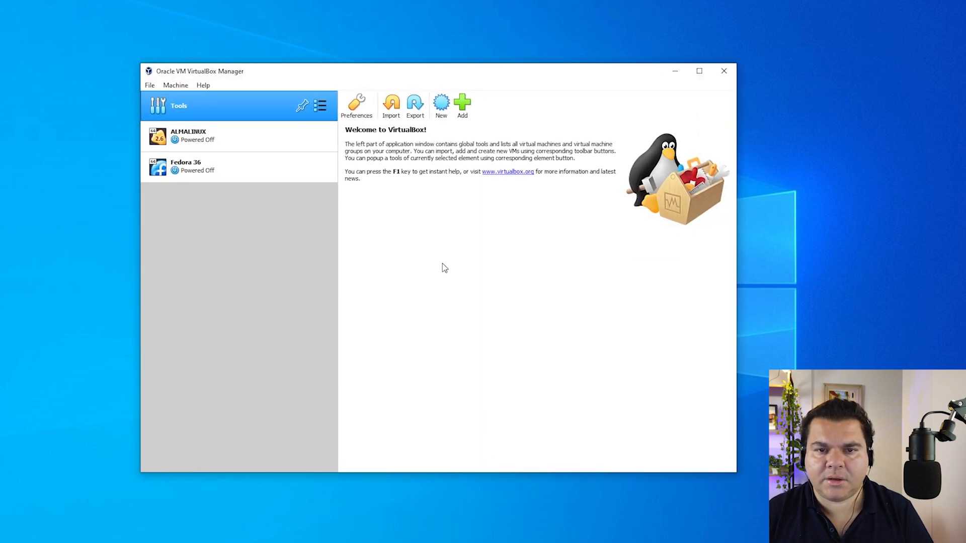
mouse_move(432, 250)
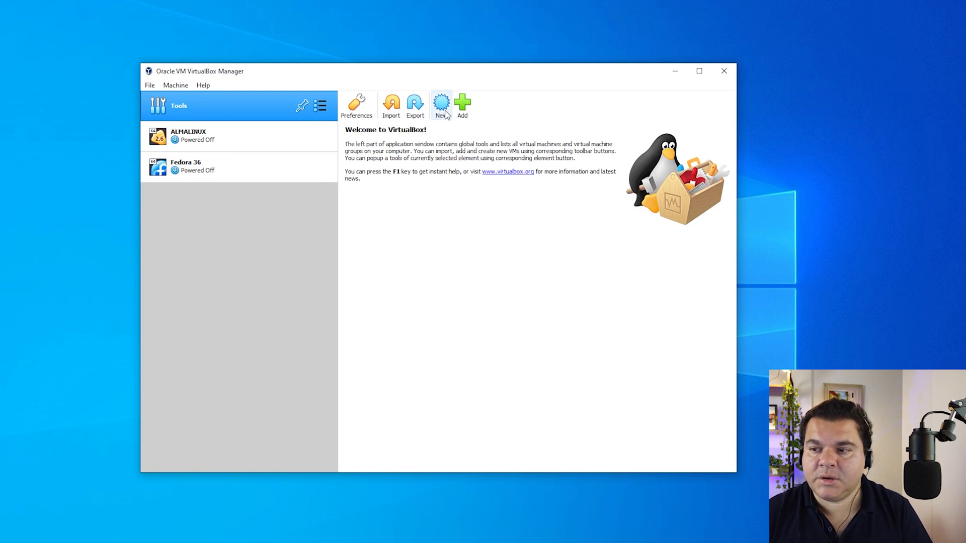
mouse_move(440, 105)
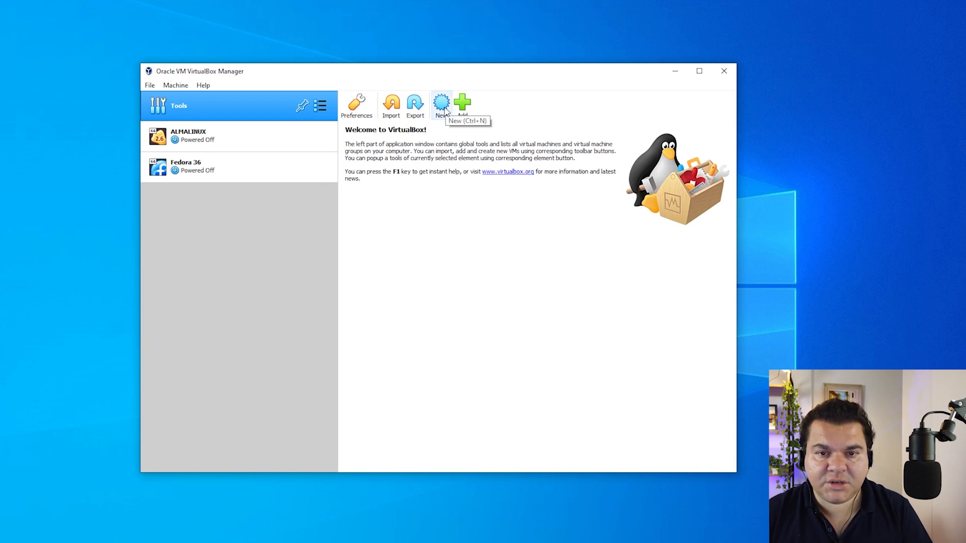
- Create a new VM named 'Ubuntu 22.04' with type Linux and version Ubuntu (64-bit)
left_click(441, 104)
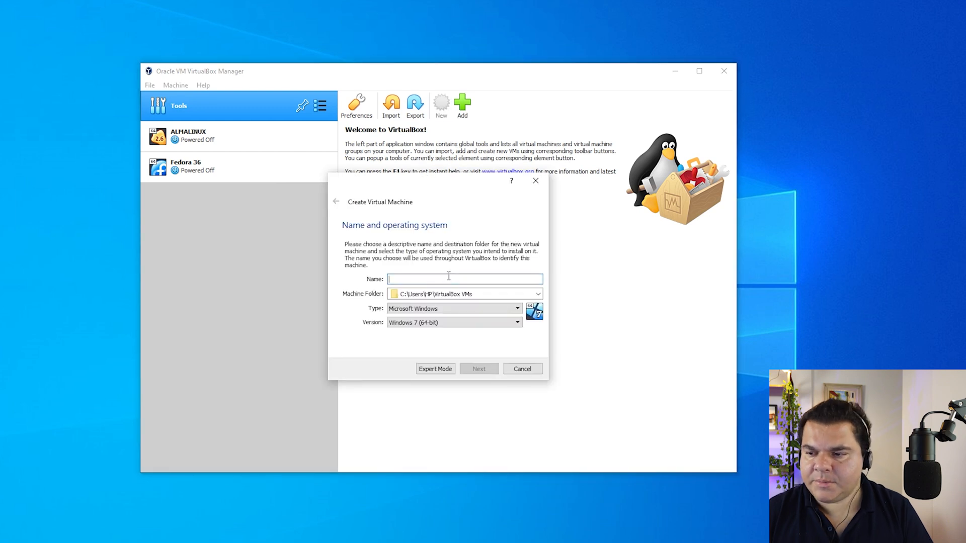
mouse_move(462, 214)
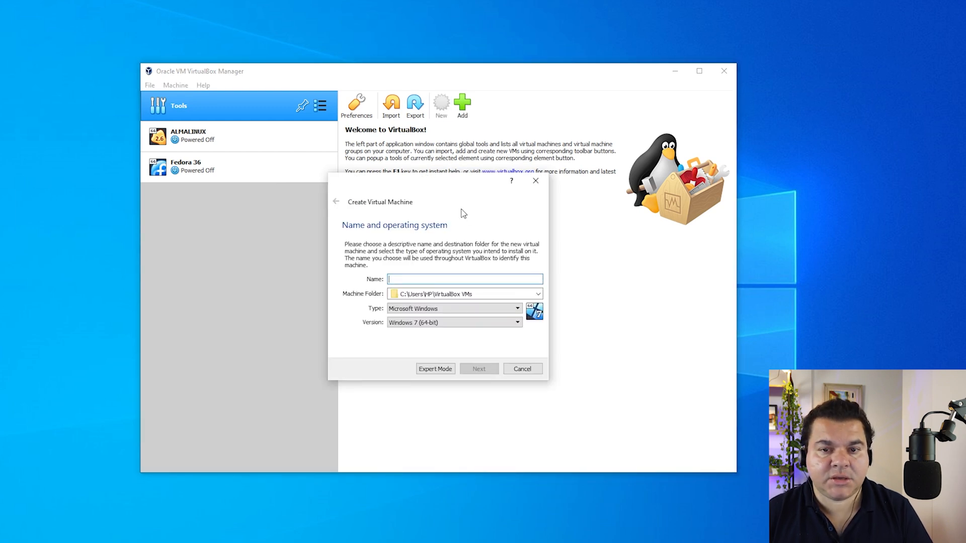
type("Ubuntu 22.04")
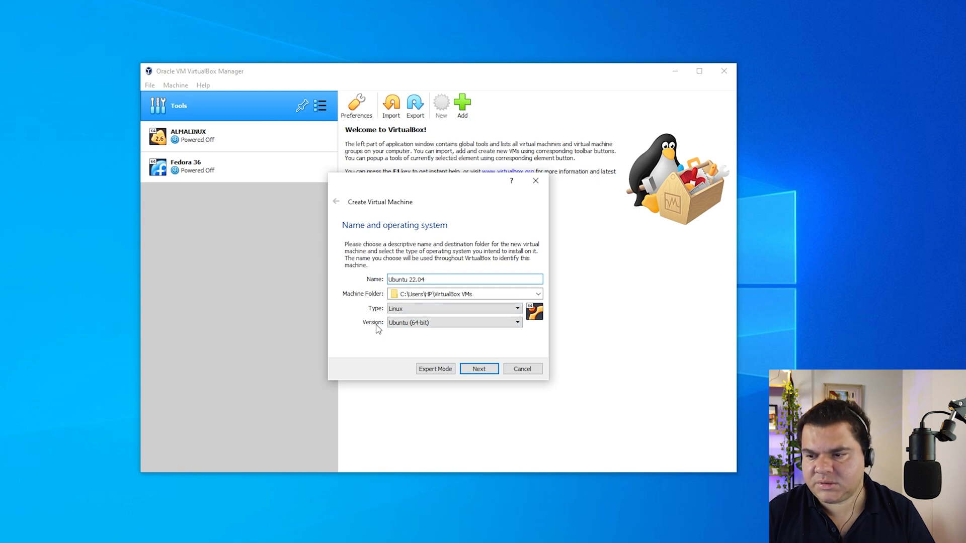
left_click(454, 322)
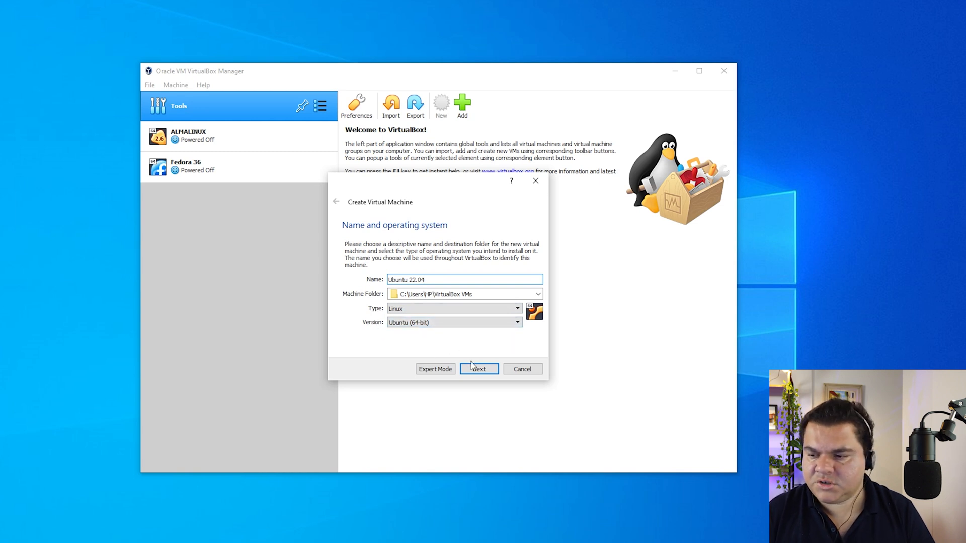
- Give the machine 10023 MB of memory and proceed to creating a new virtual hard disk
left_click(479, 368)
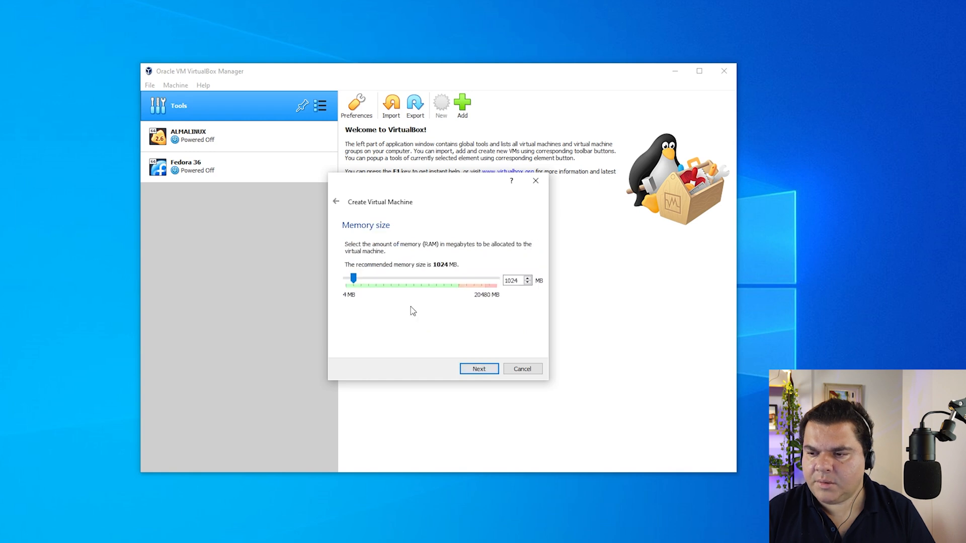
mouse_move(402, 302)
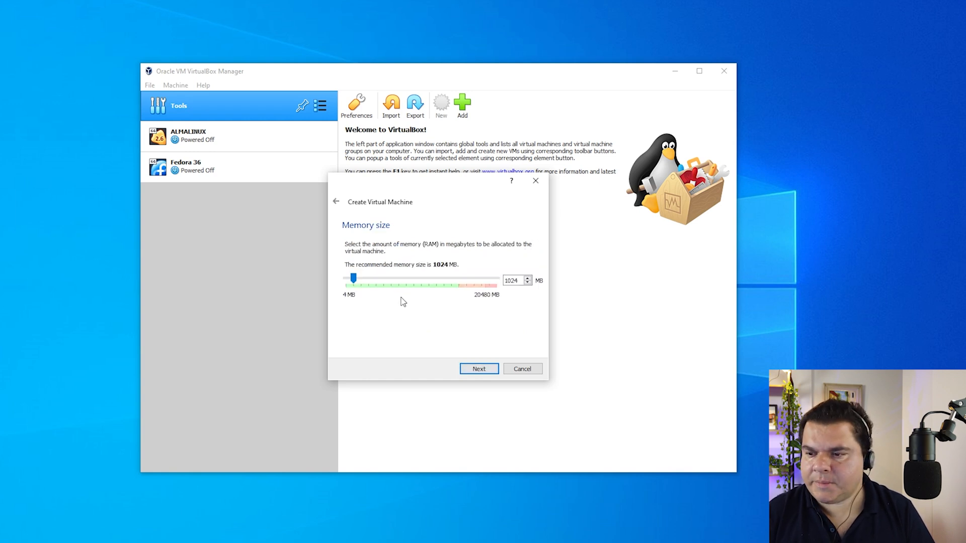
left_click_drag(354, 278, 418, 278)
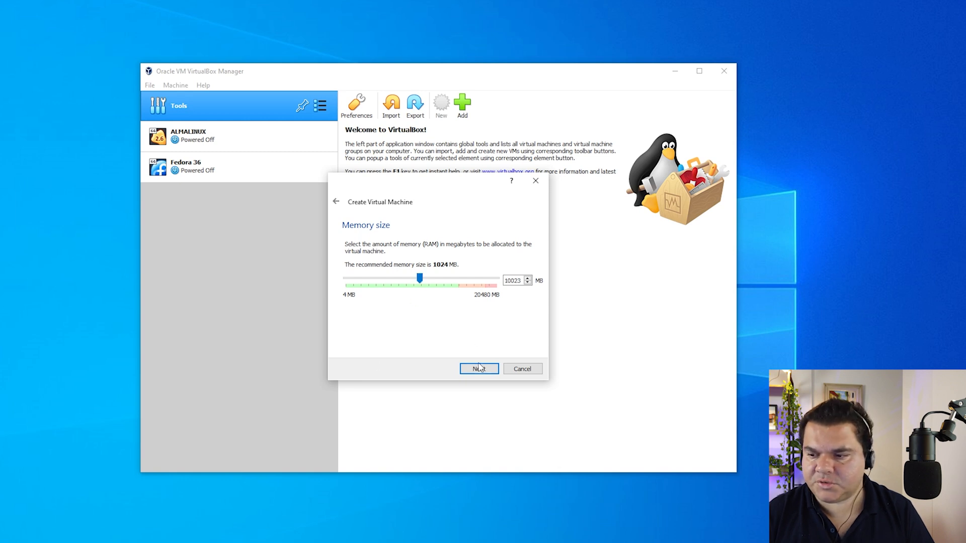
left_click(479, 368)
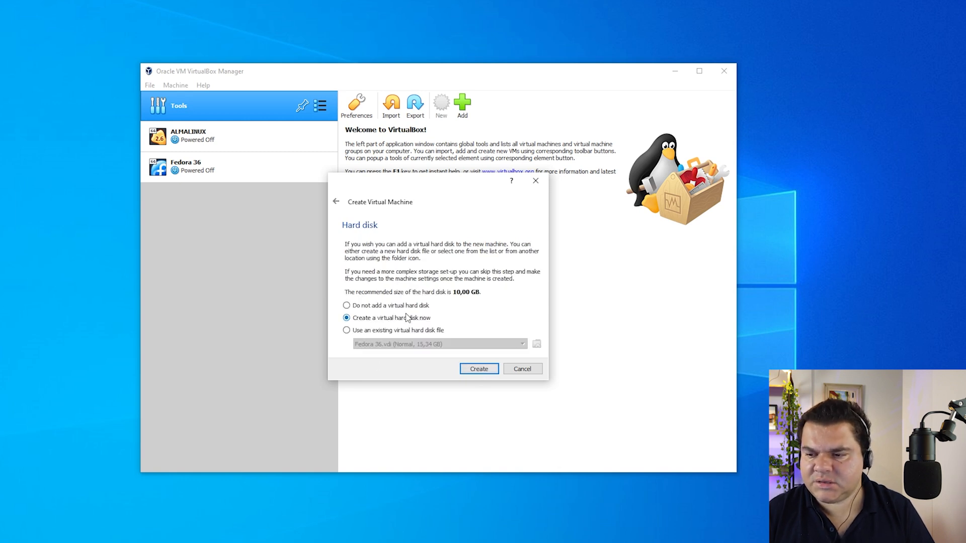
mouse_move(444, 287)
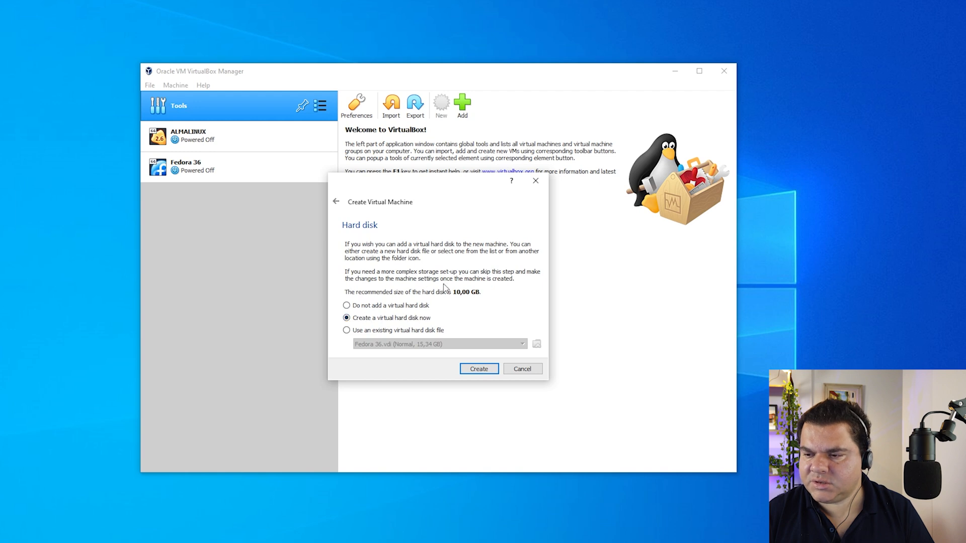
left_click(478, 368)
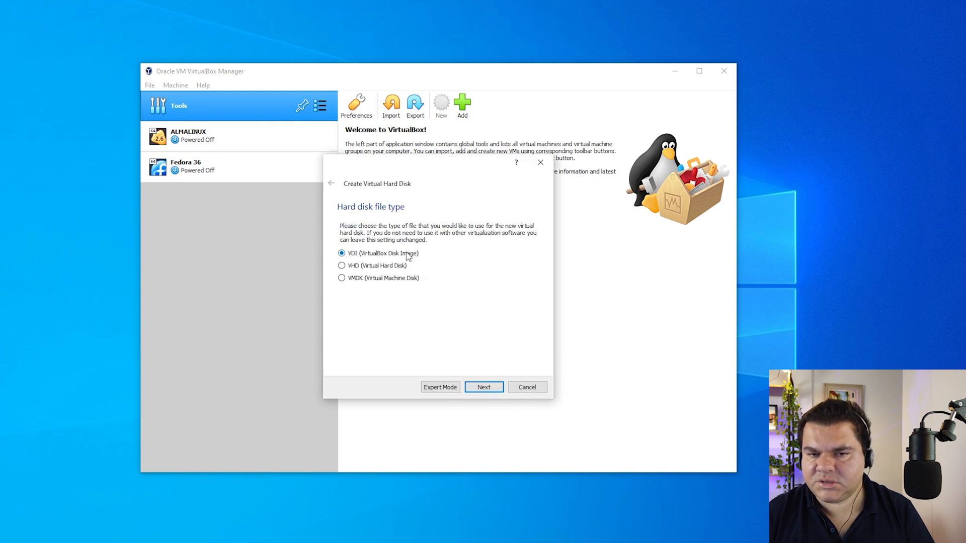
- Create a dynamically allocated VDI disk of 15,34 GB and finish creating the machine
left_click(484, 386)
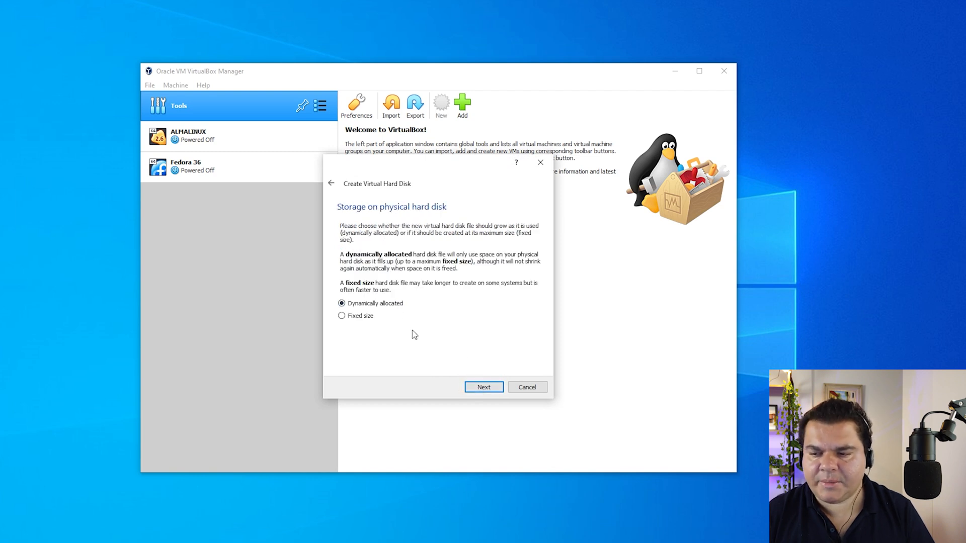
left_click(483, 386)
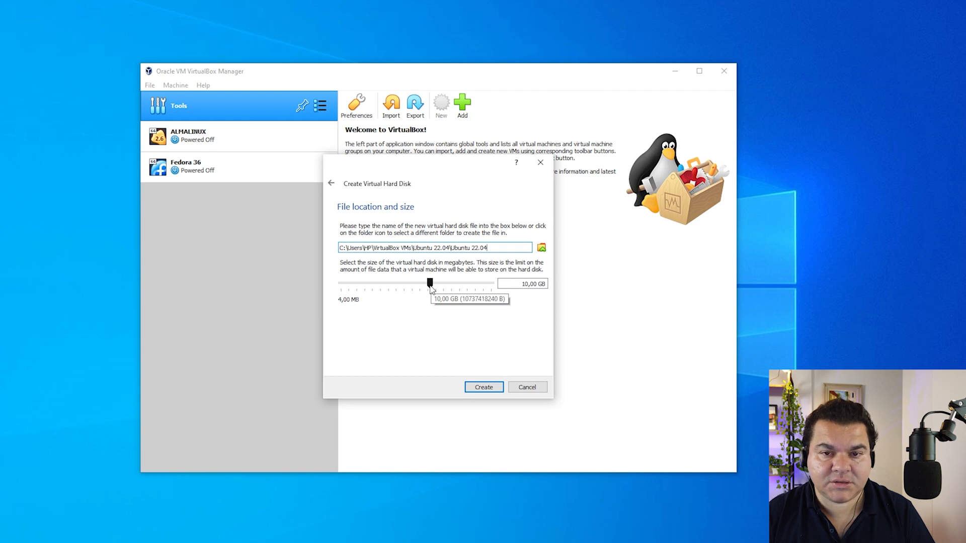
left_click_drag(430, 283, 435, 282)
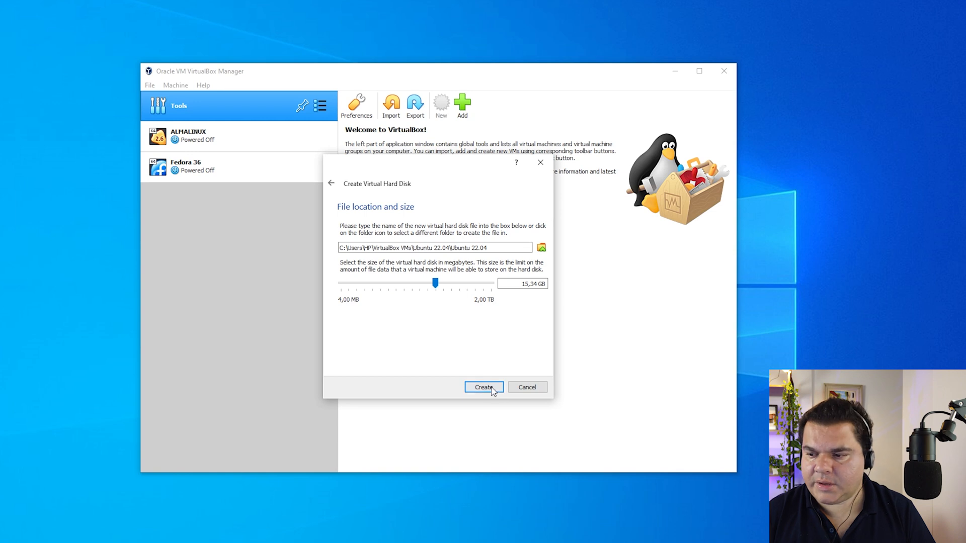
left_click(482, 386)
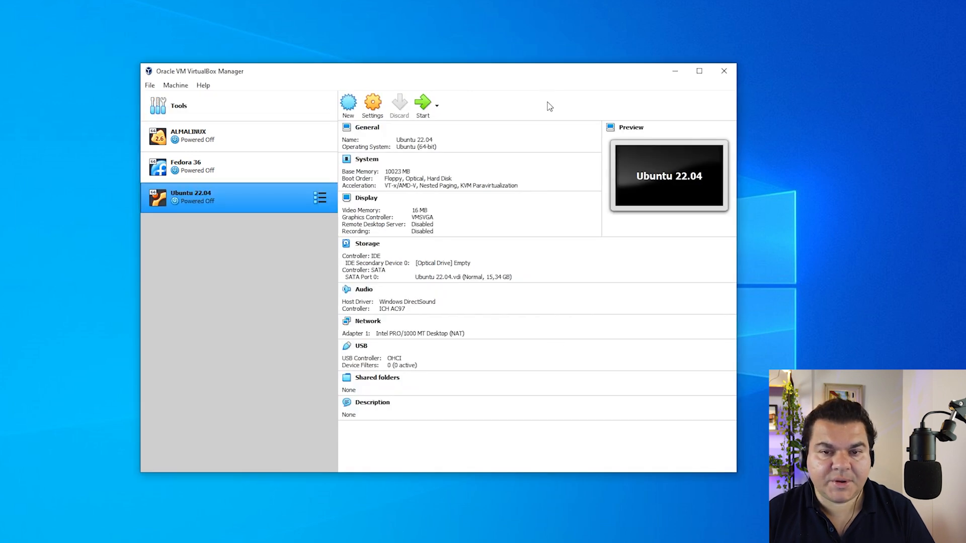
mouse_move(516, 87)
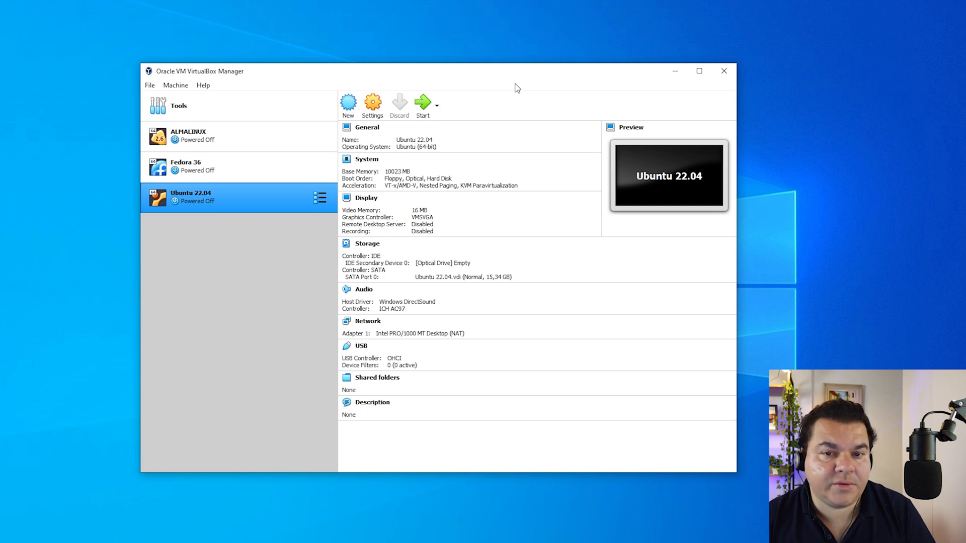
mouse_move(519, 85)
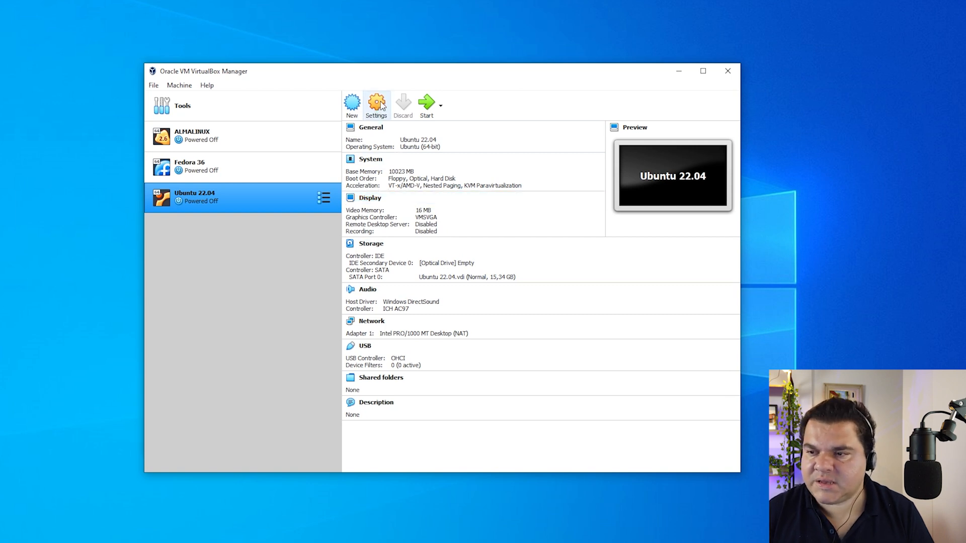
- In the machine's Storage settings, select the empty optical drive and bring up the disk selector
left_click(375, 104)
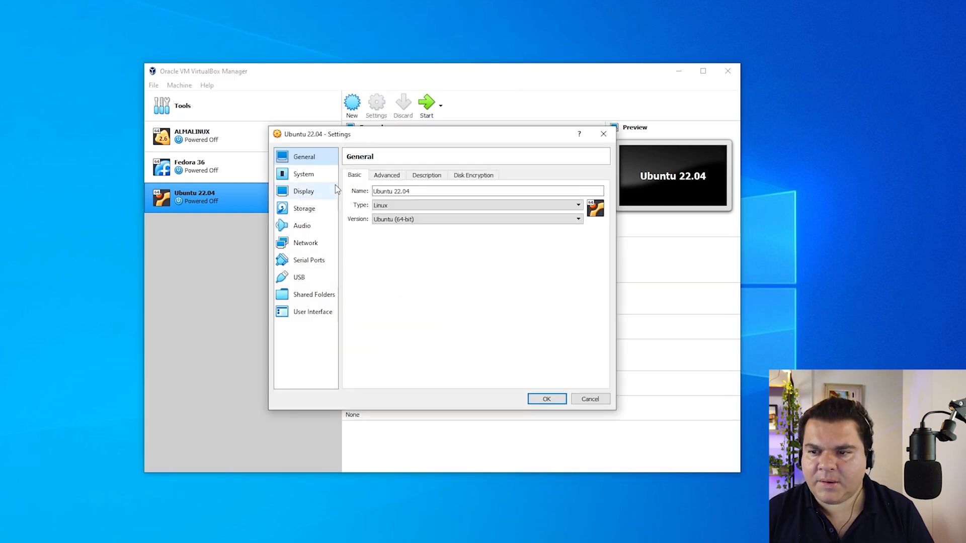
left_click(304, 208)
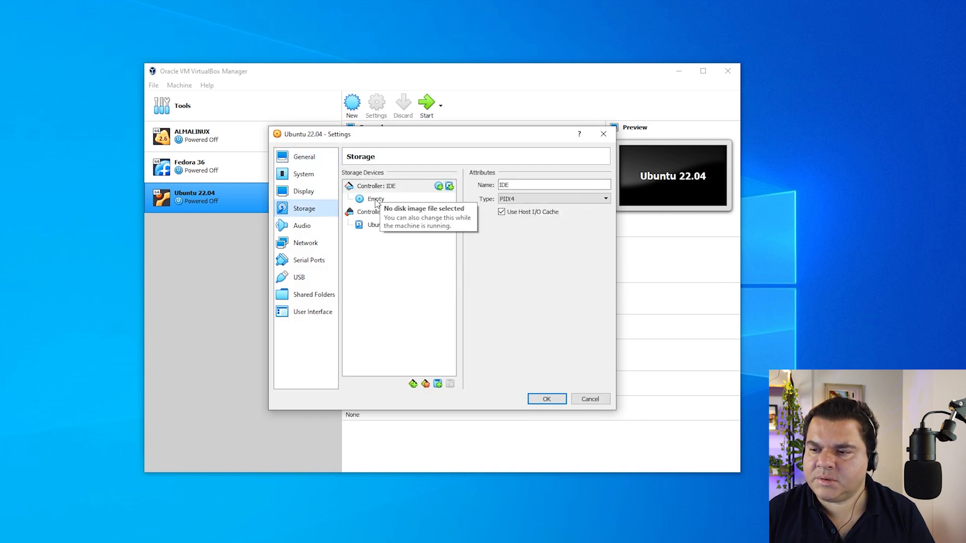
left_click(374, 199)
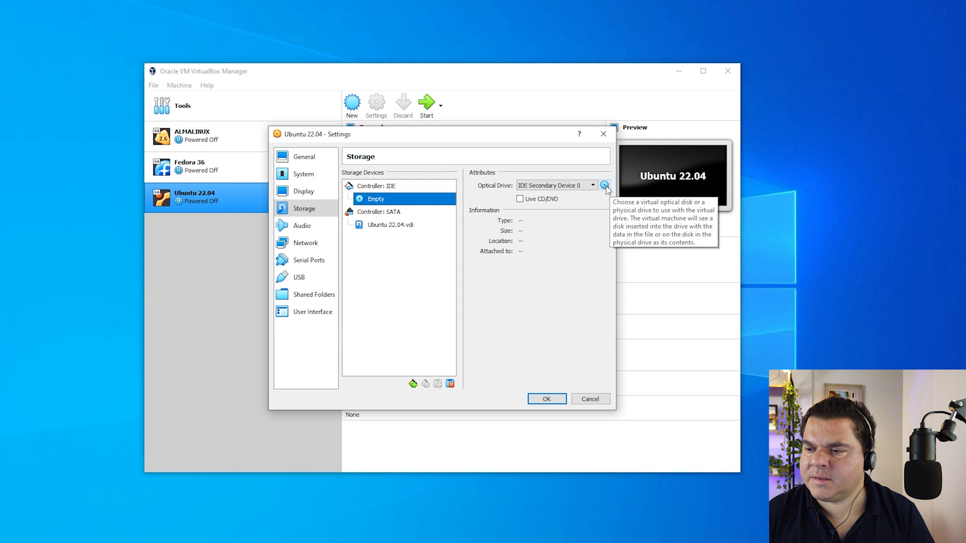
left_click(605, 185)
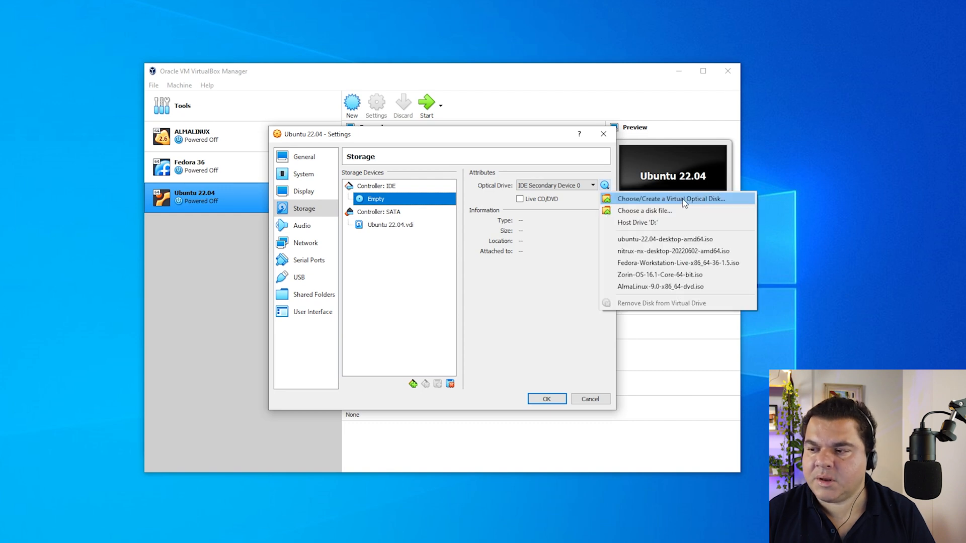
mouse_move(681, 204)
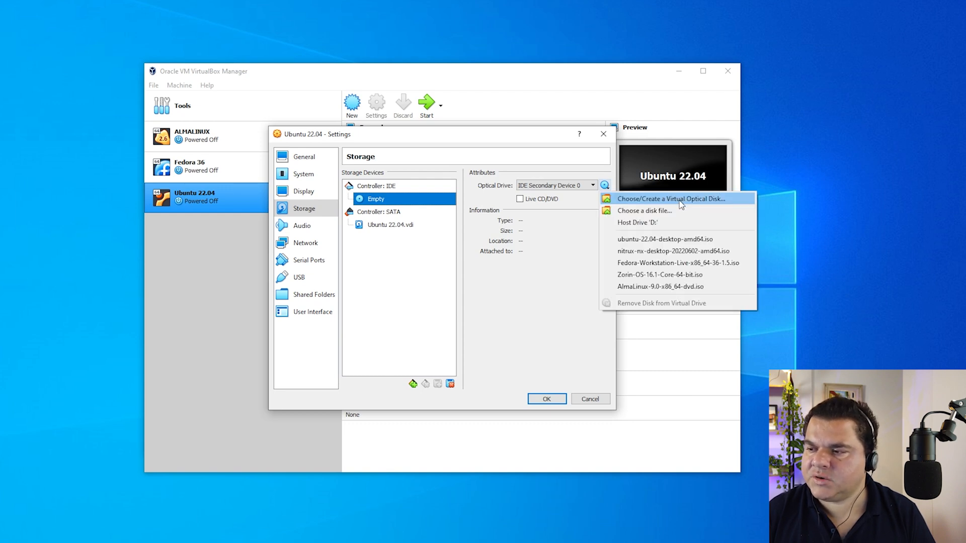
left_click(659, 198)
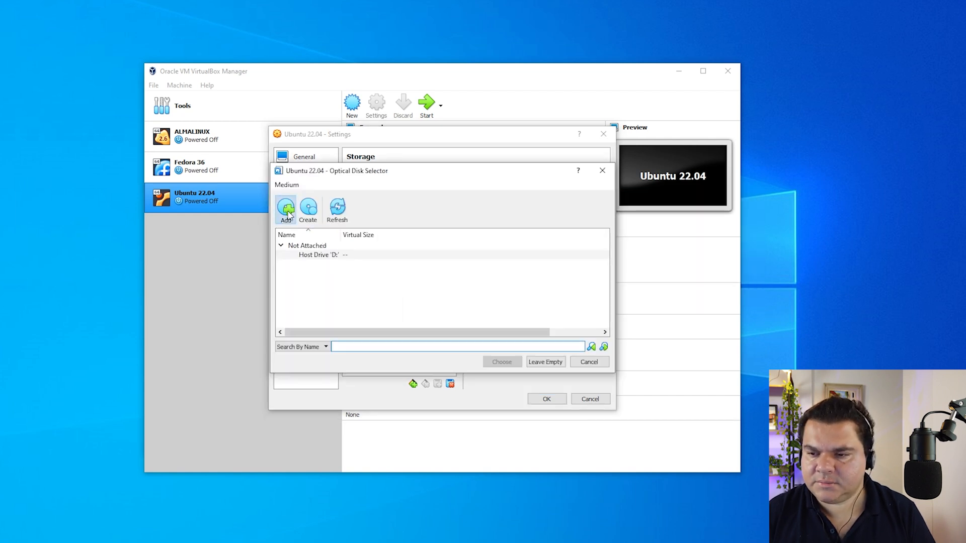
- Add ubuntu-22.04-desktop-amd64.iso, attach it to the optical drive and save the settings
left_click(284, 210)
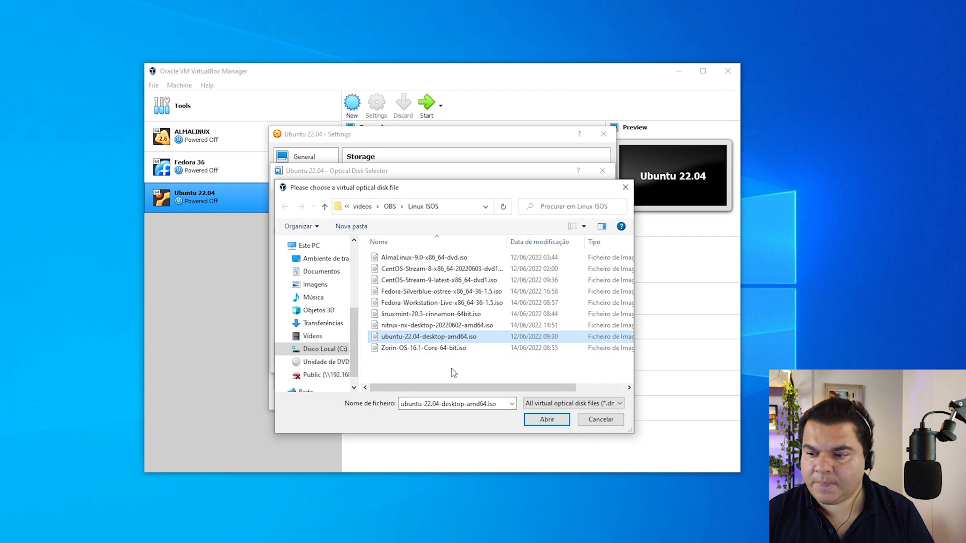
left_click(545, 420)
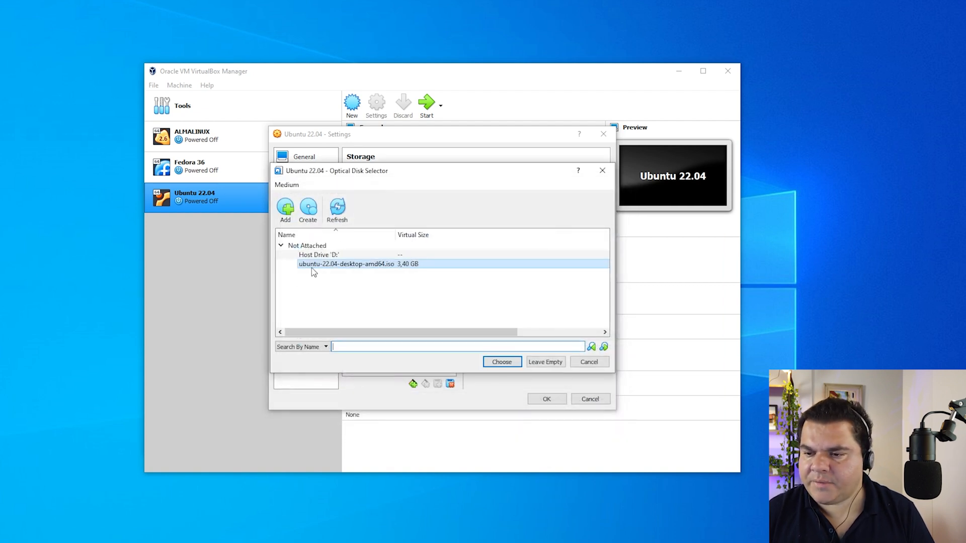
mouse_move(330, 263)
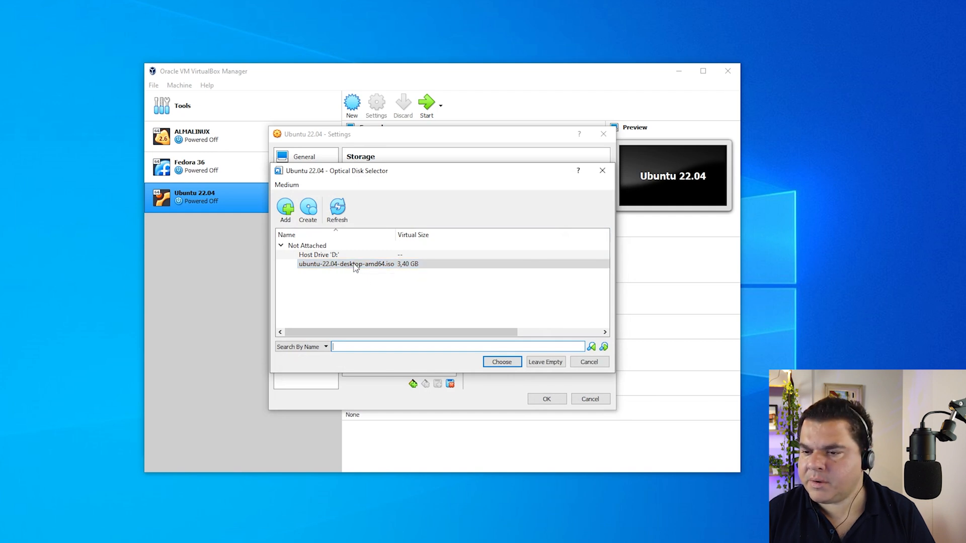
left_click(501, 361)
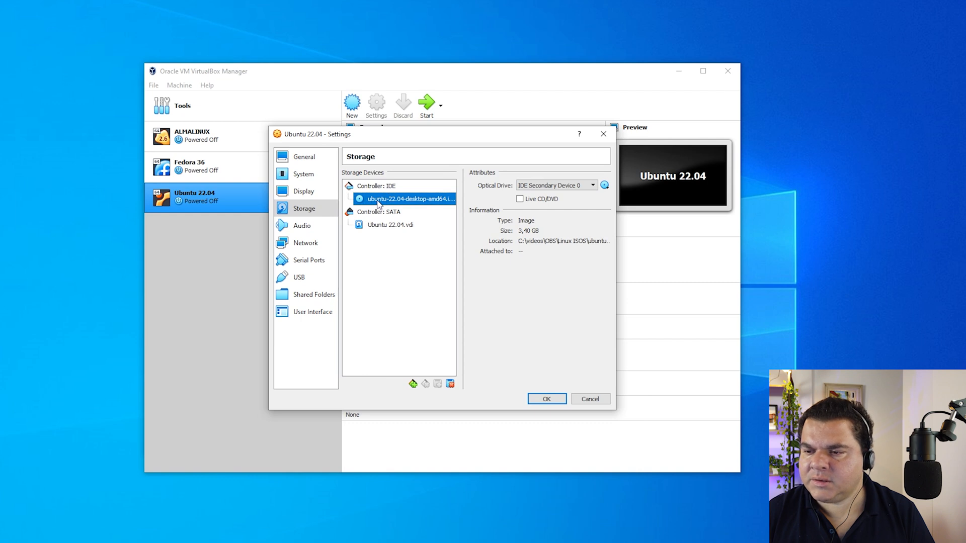
mouse_move(406, 199)
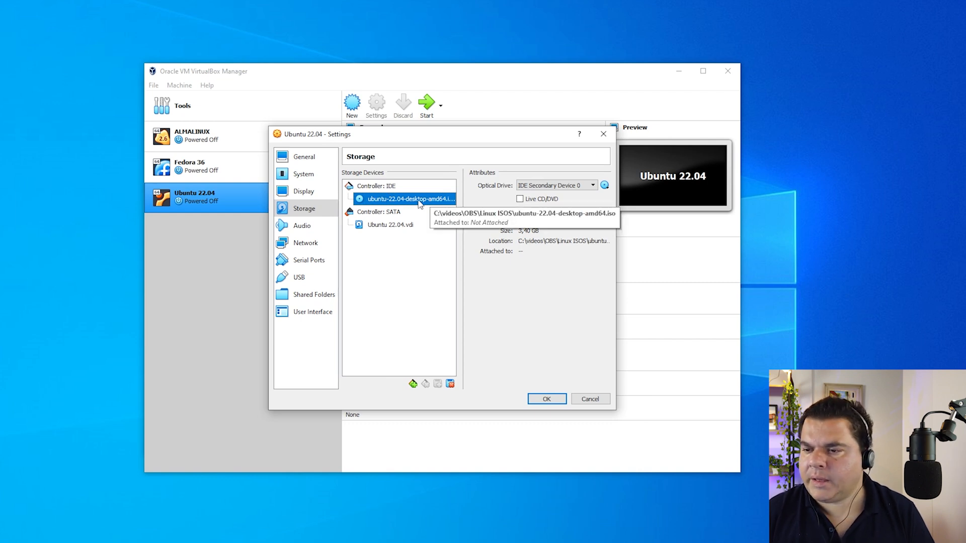
mouse_move(382, 277)
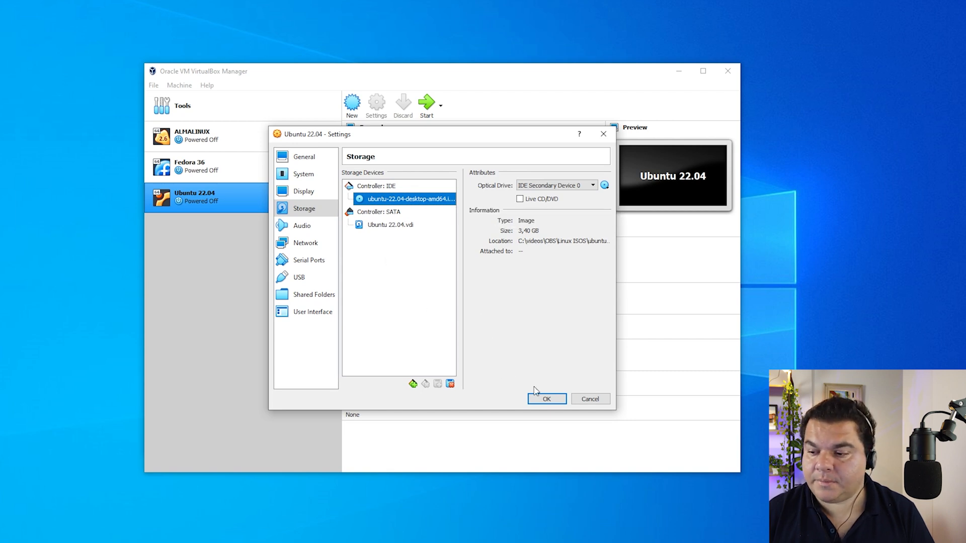
left_click(545, 399)
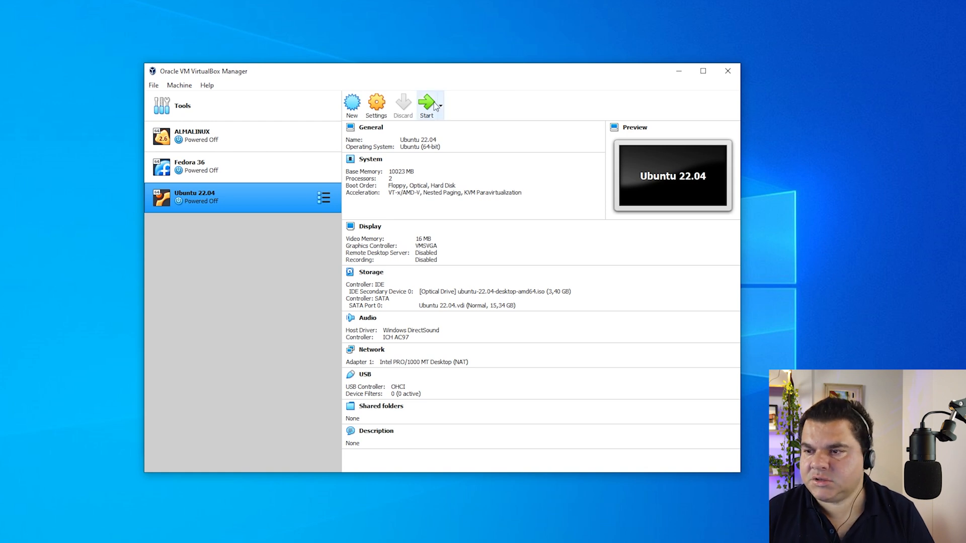
- Start the Ubuntu 22.04 virtual machine so it boots to the GRUB menu
left_click(427, 104)
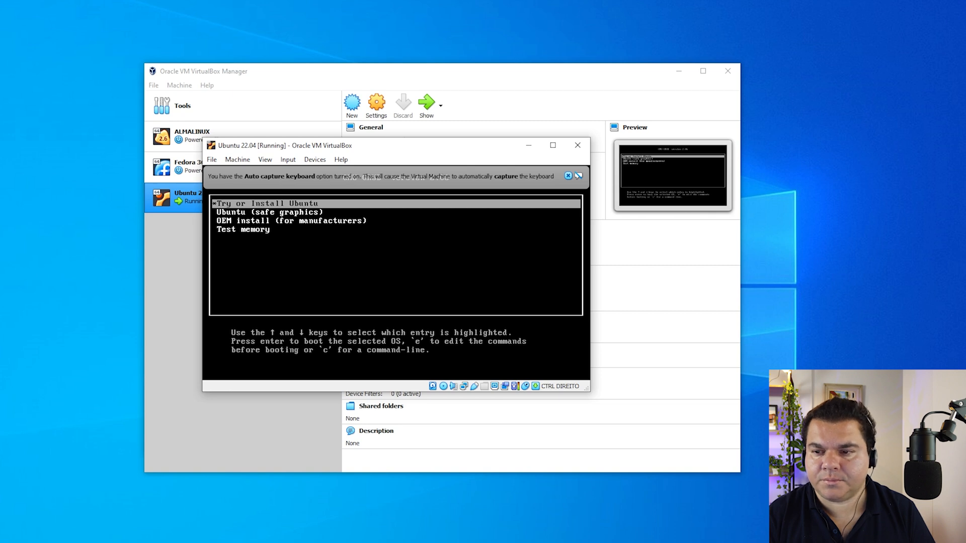
- Boot the 'Try or Install Ubuntu' entry to reach the installer's Welcome screen
key("enter")
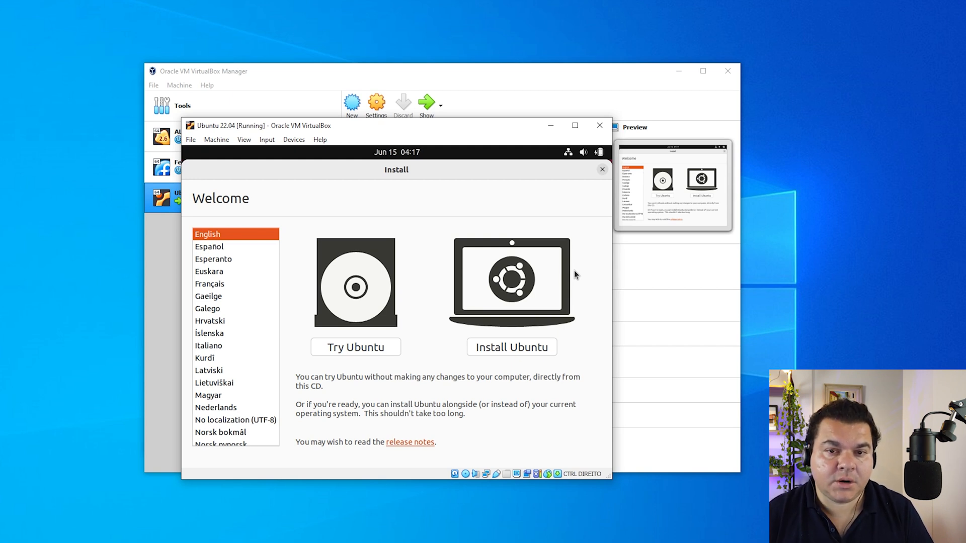
mouse_move(456, 372)
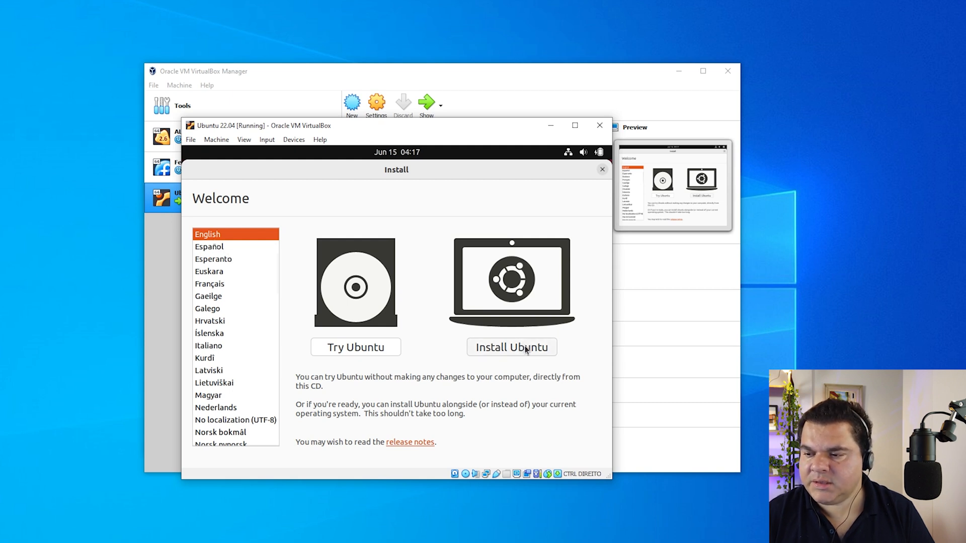
- Choose Install Ubuntu and keep the English (US) keyboard layout
left_click(511, 347)
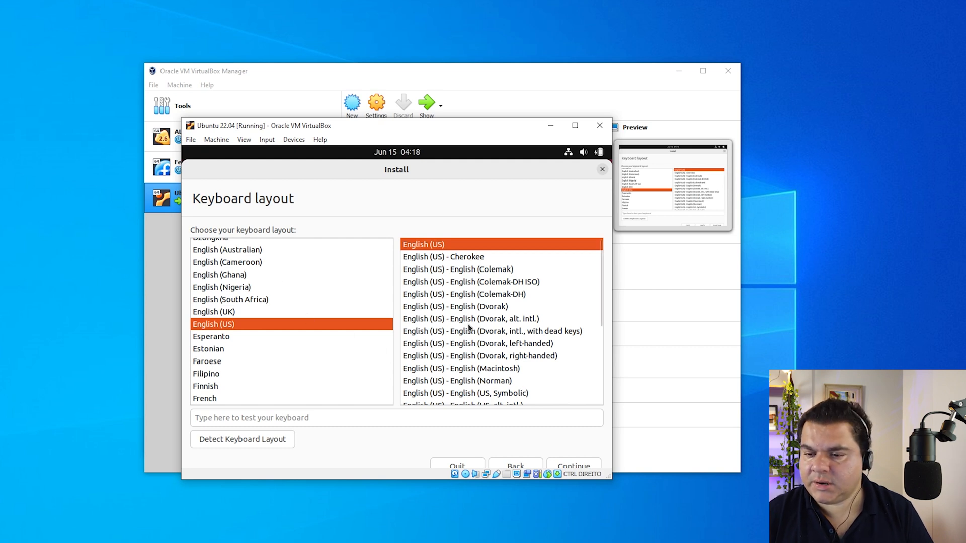
mouse_move(449, 354)
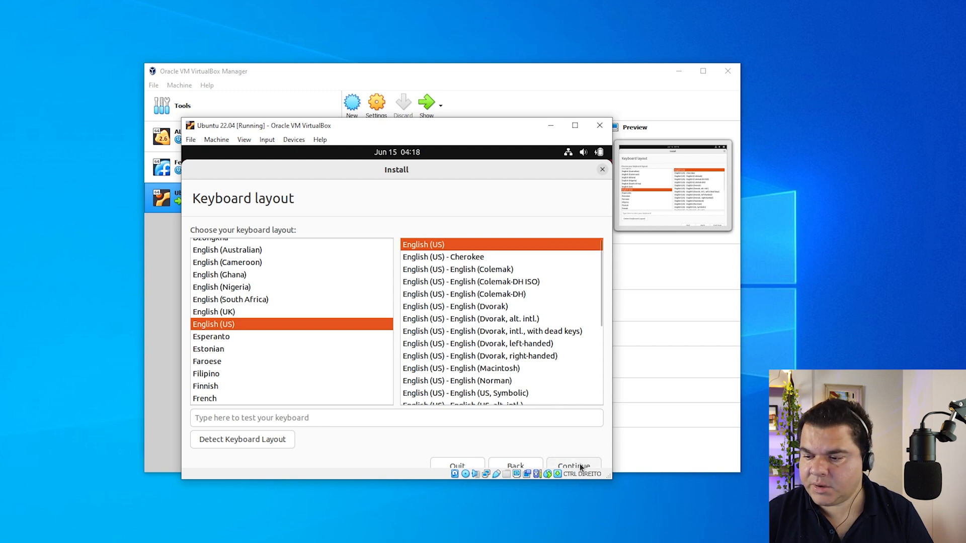
left_click(572, 466)
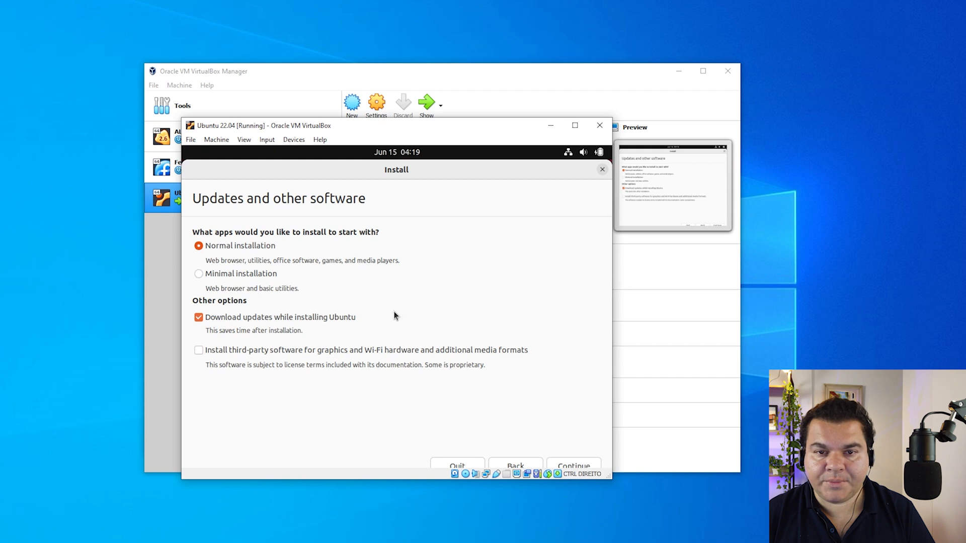
mouse_move(396, 314)
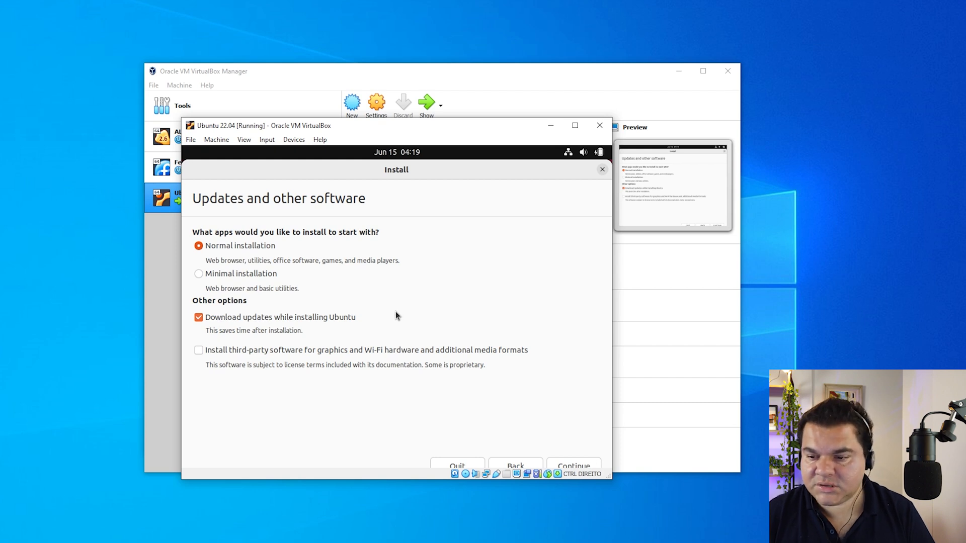
- Enable third-party software for graphics, Wi-Fi and media formats, then continue to Installation type
left_click(198, 350)
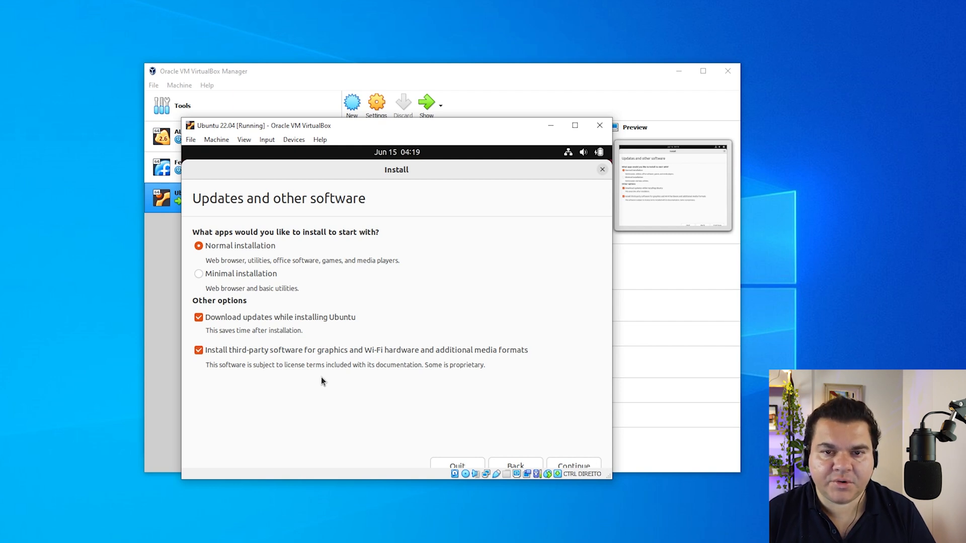
mouse_move(334, 383)
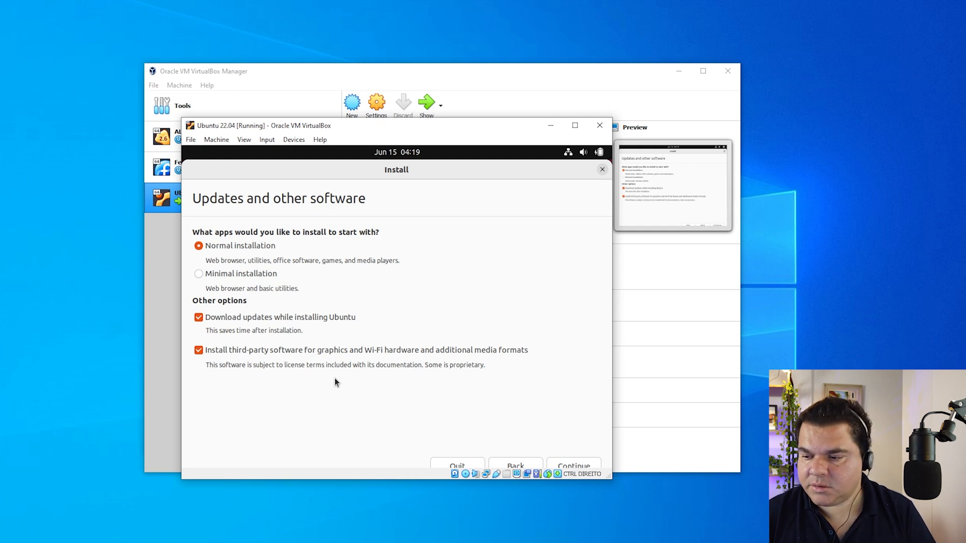
left_click(573, 466)
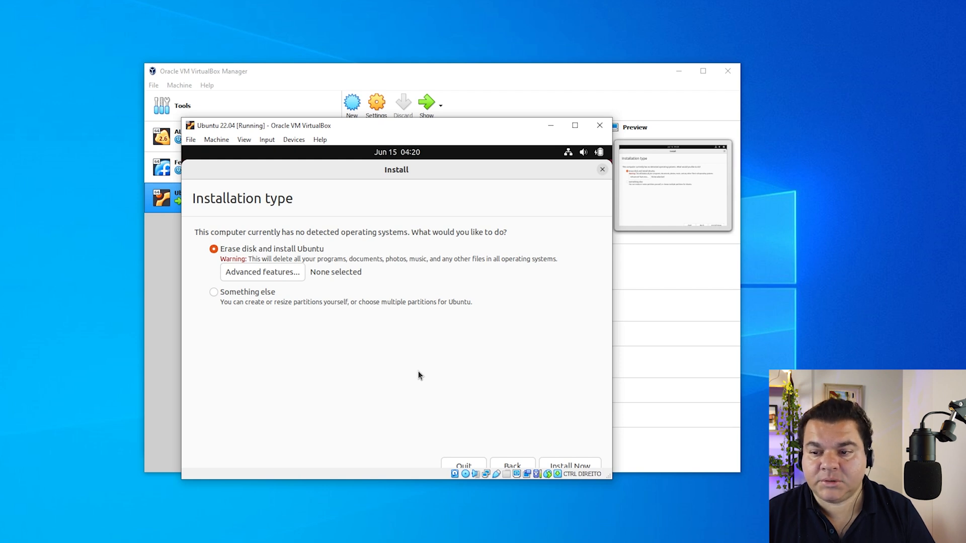
- Select 'Erase disk and install Ubuntu', start the install and confirm writing partition changes
left_click(214, 291)
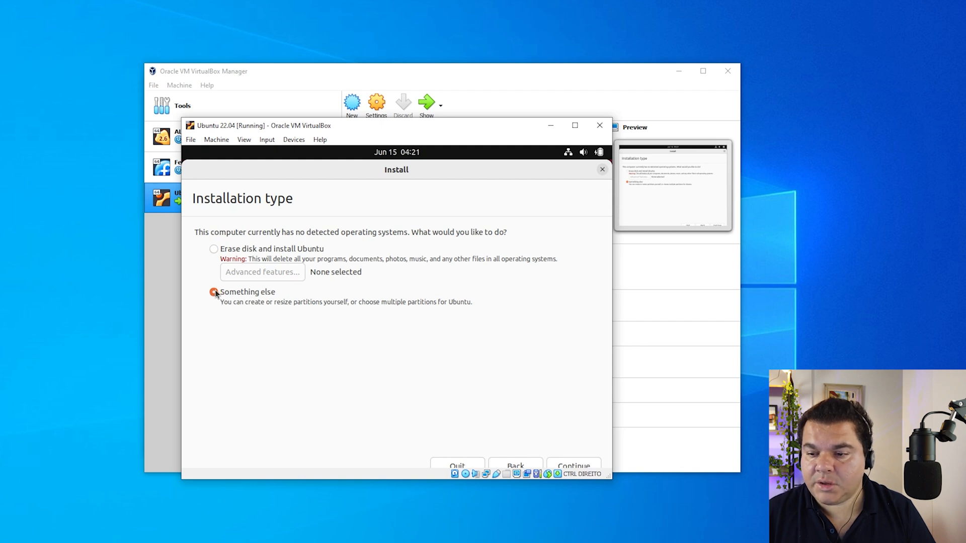
left_click(213, 291)
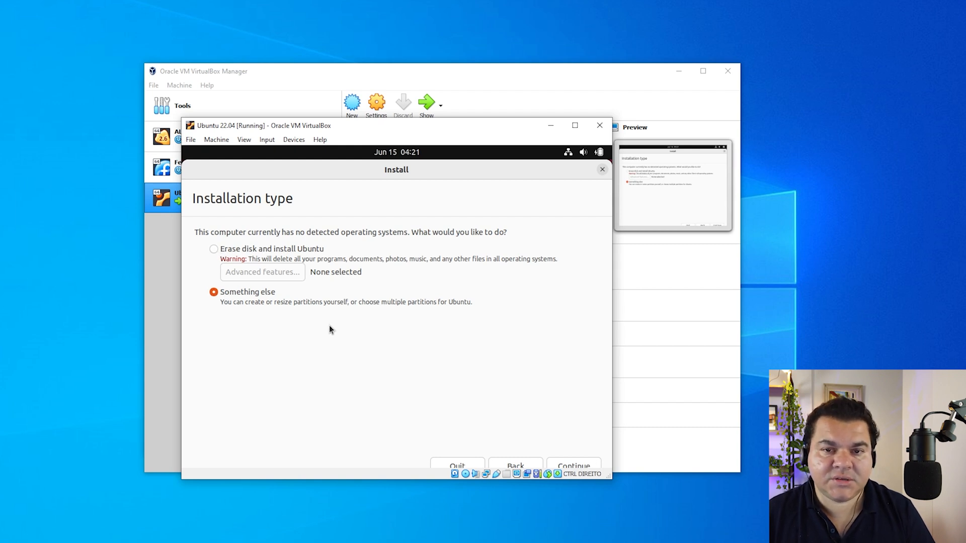
left_click(213, 249)
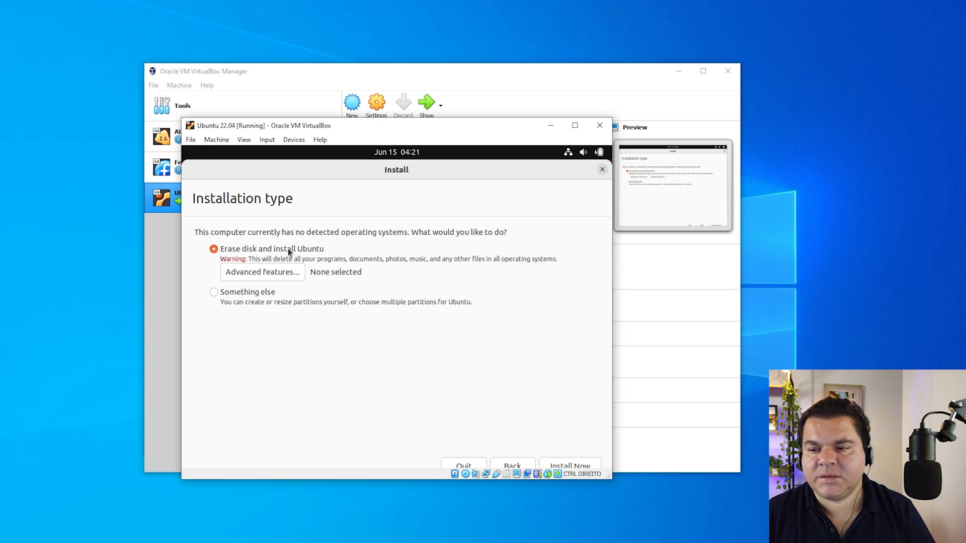
mouse_move(344, 382)
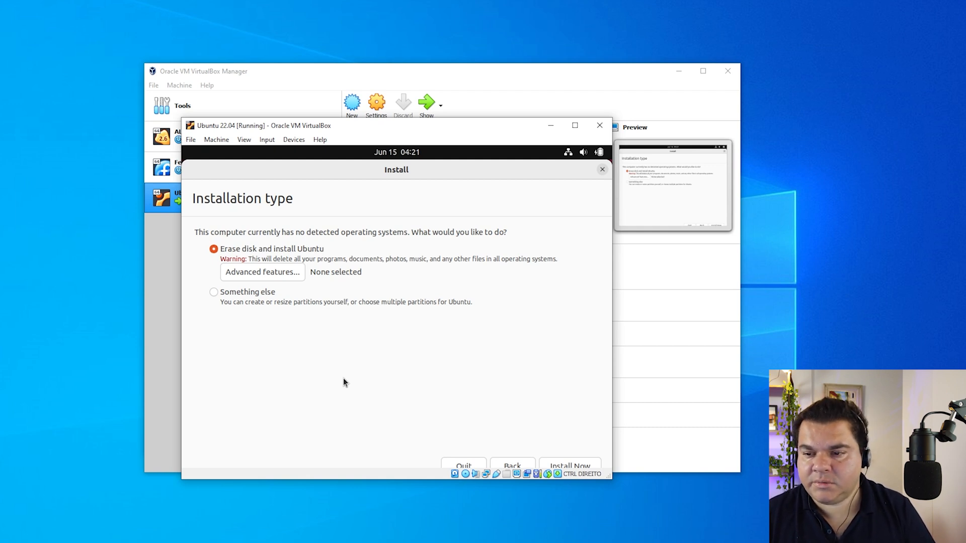
mouse_move(447, 389)
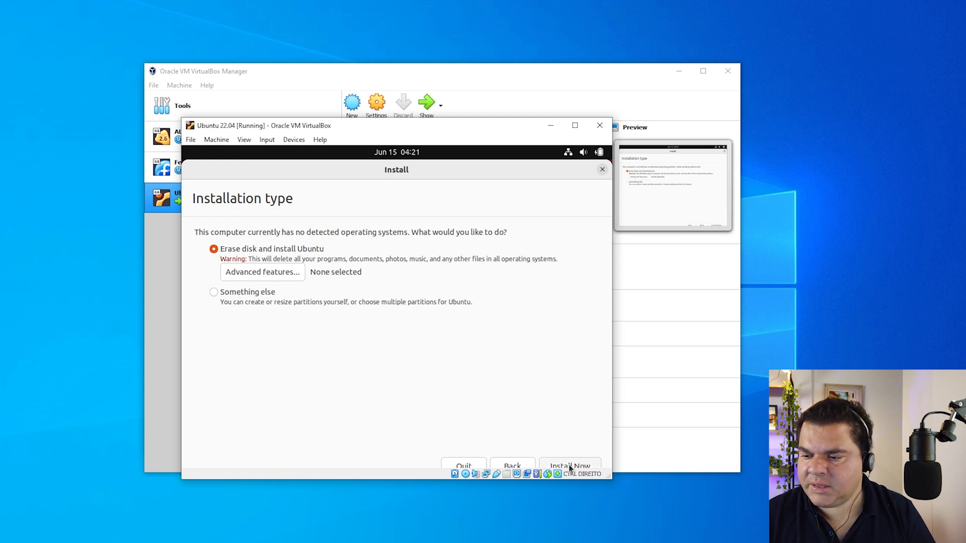
left_click(567, 465)
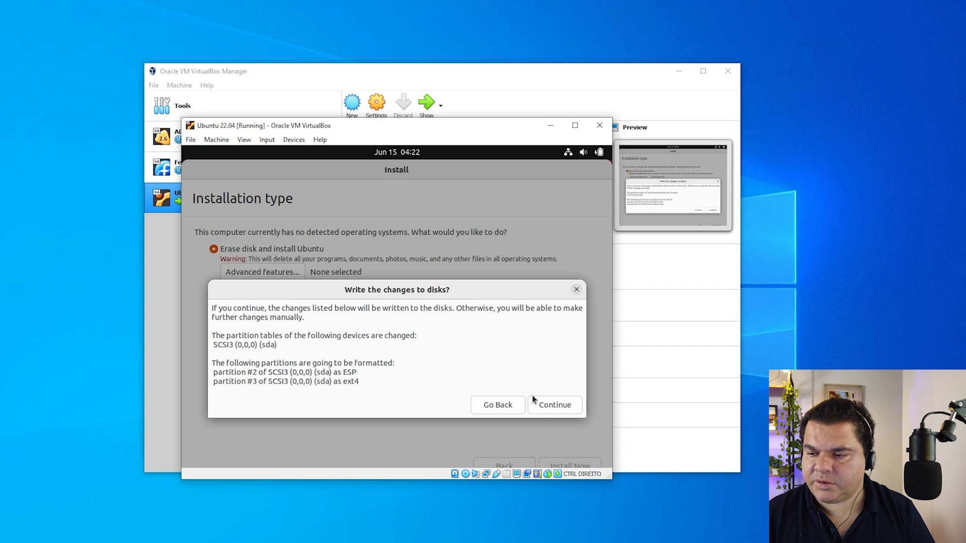
left_click(552, 405)
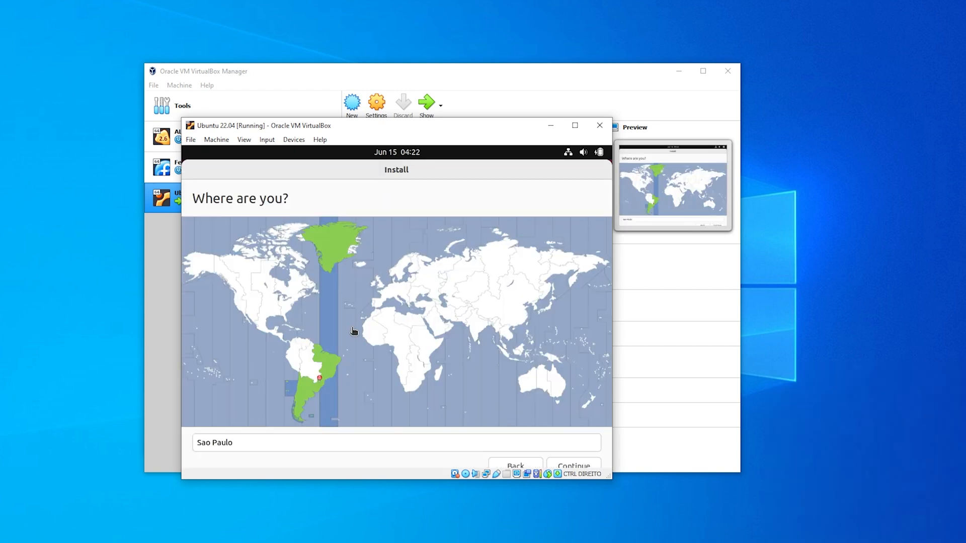
- Pick Berlin on the time-zone map and continue to the 'Who are you?' step
left_click(392, 285)
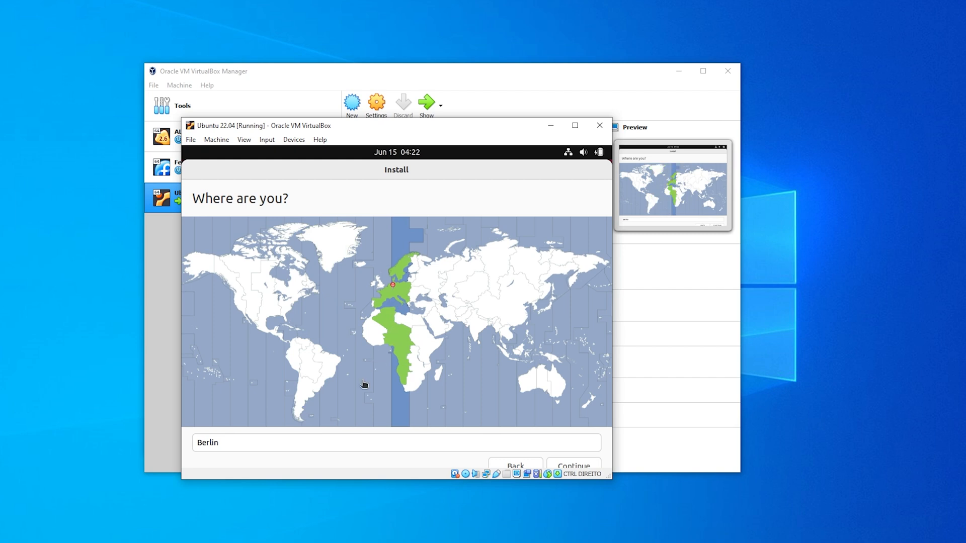
mouse_move(336, 278)
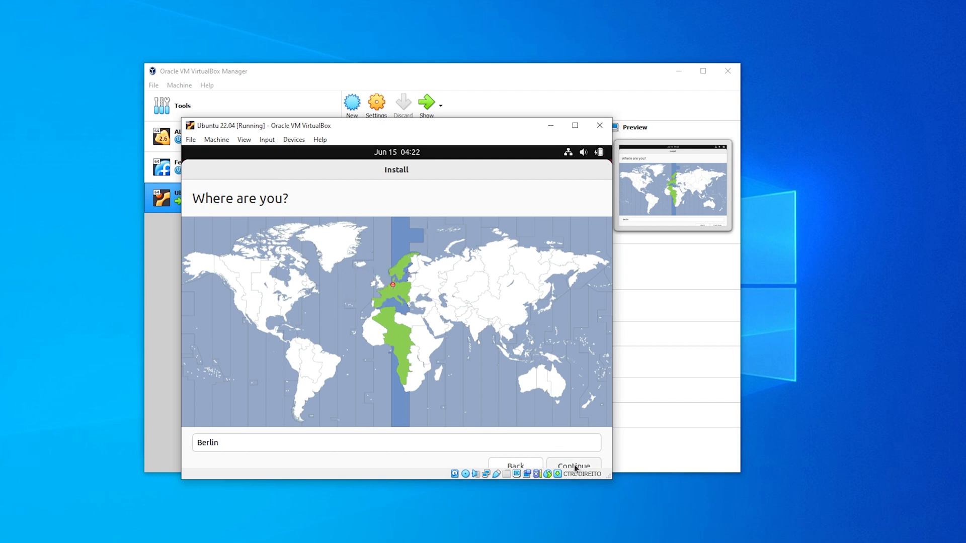
left_click(573, 465)
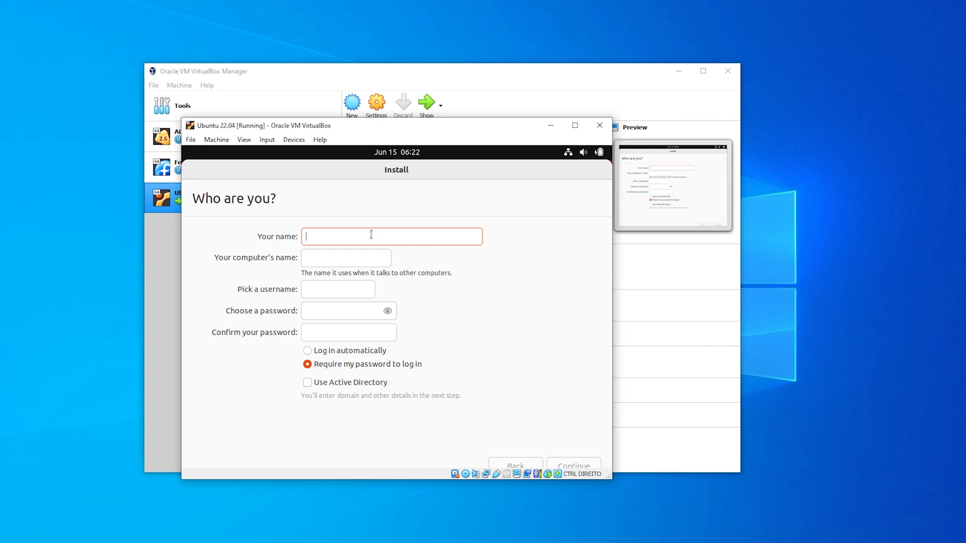
- Name the user Gustavo, require a password at login, disable Active Directory, and continue installing
type("Gustavo")
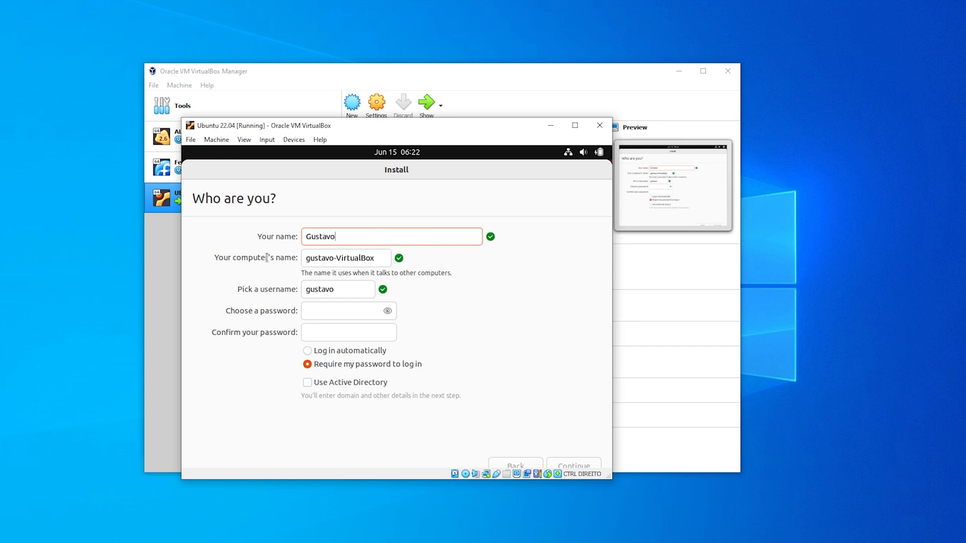
mouse_move(422, 263)
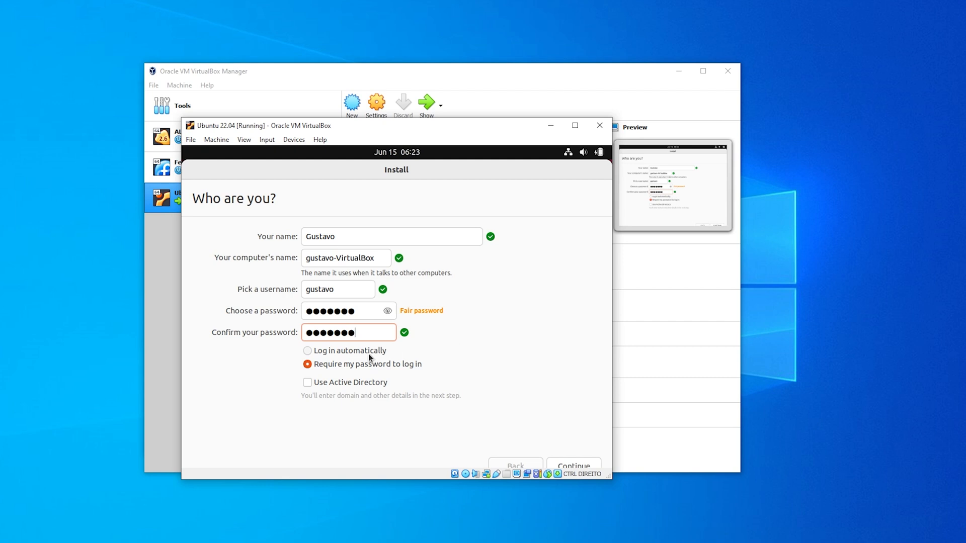
left_click(308, 350)
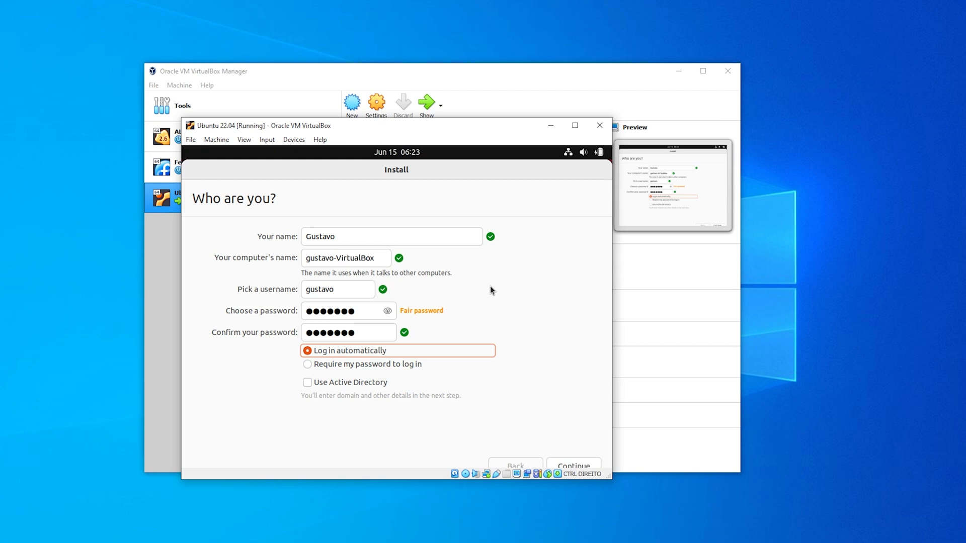
left_click(307, 364)
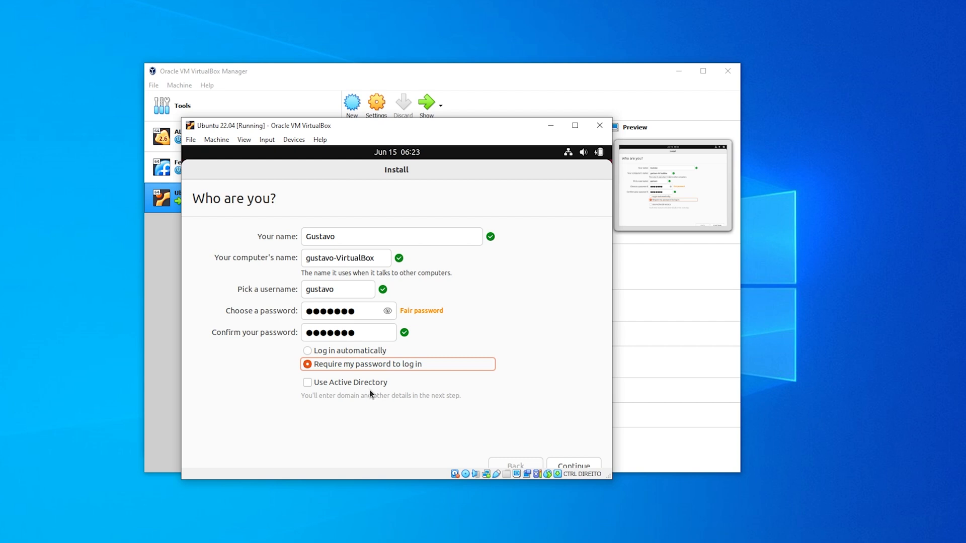
mouse_move(354, 383)
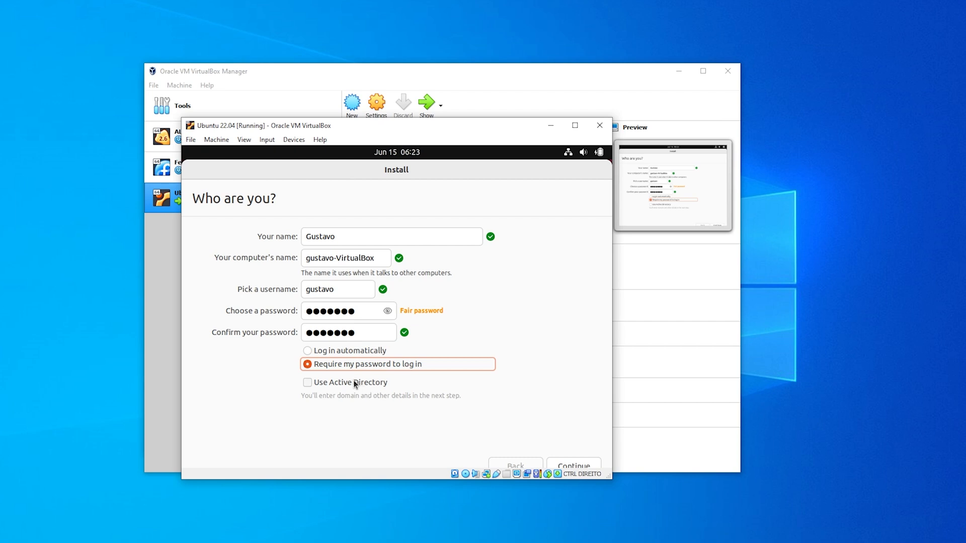
left_click(307, 382)
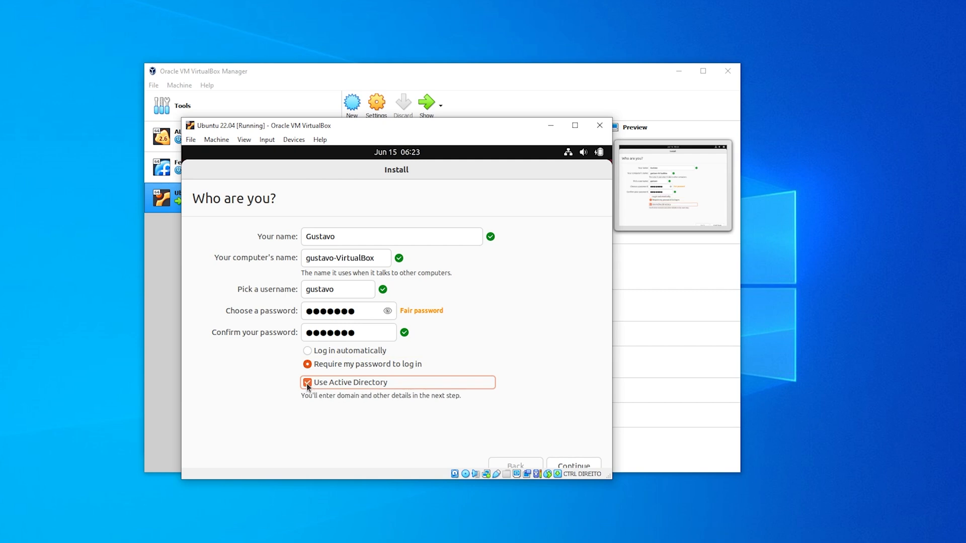
left_click(308, 382)
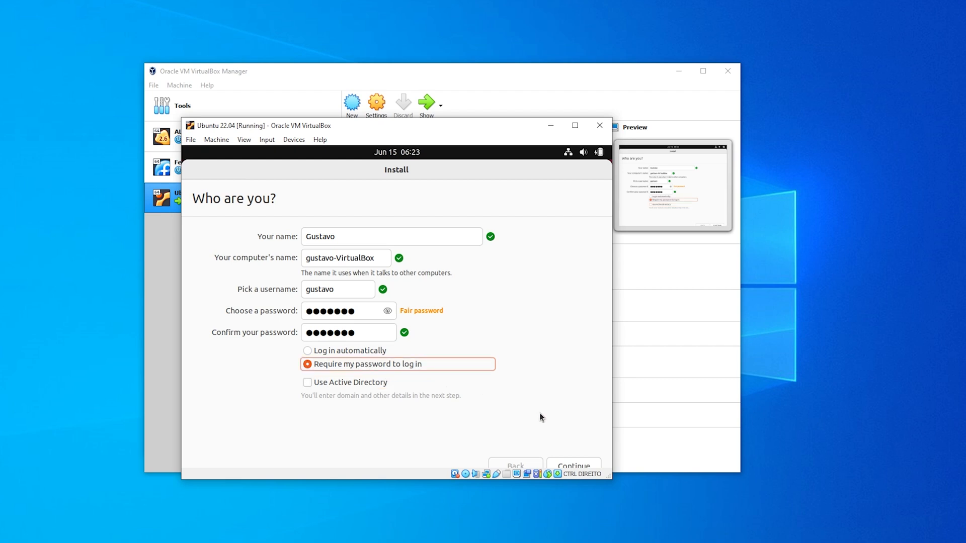
mouse_move(317, 302)
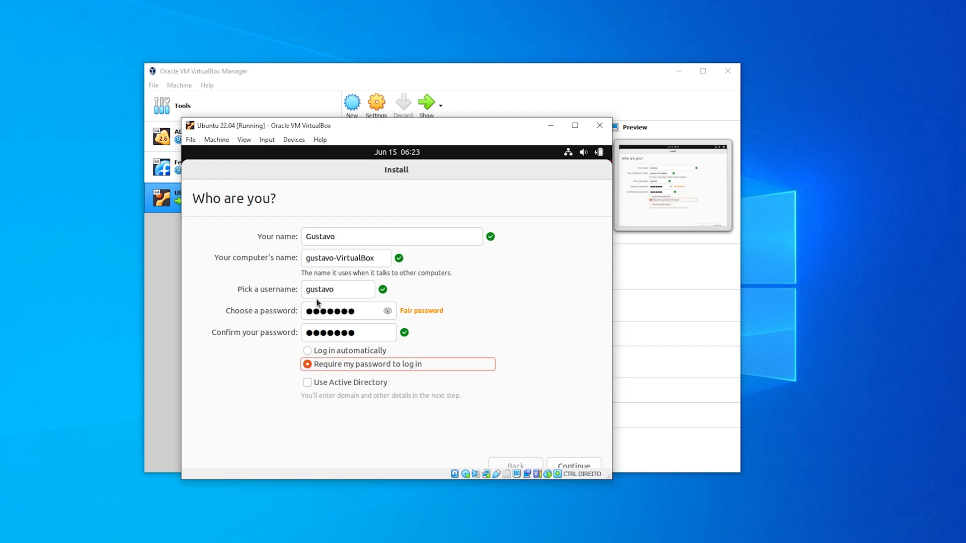
mouse_move(534, 422)
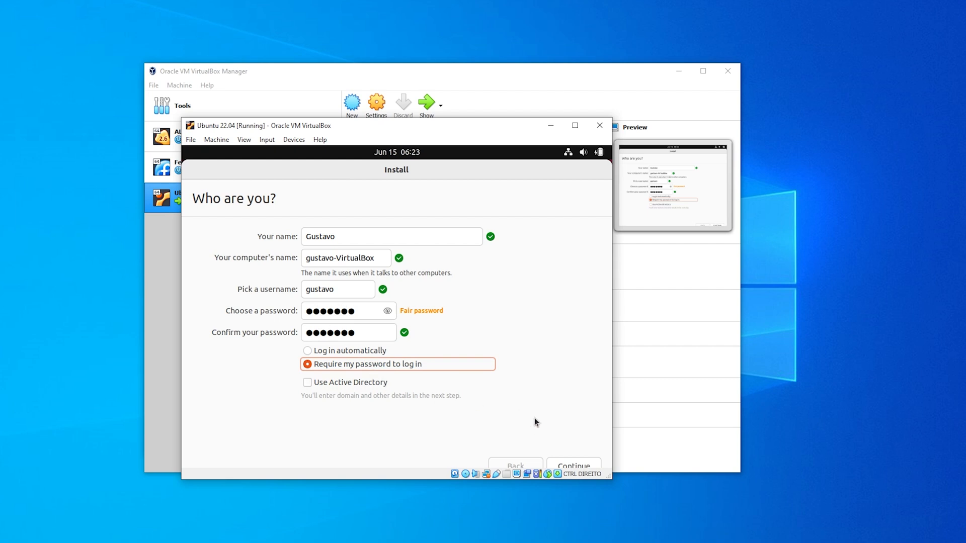
left_click(573, 465)
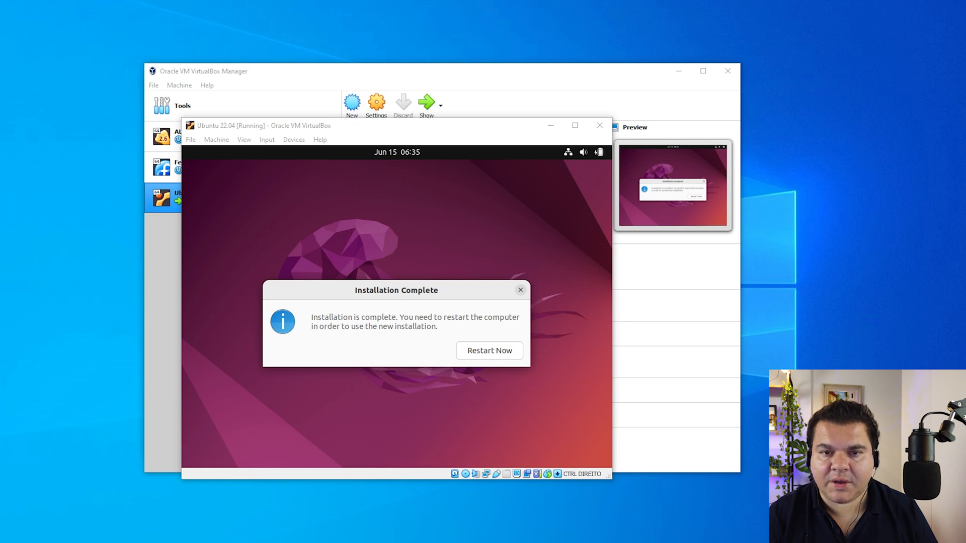
mouse_move(388, 221)
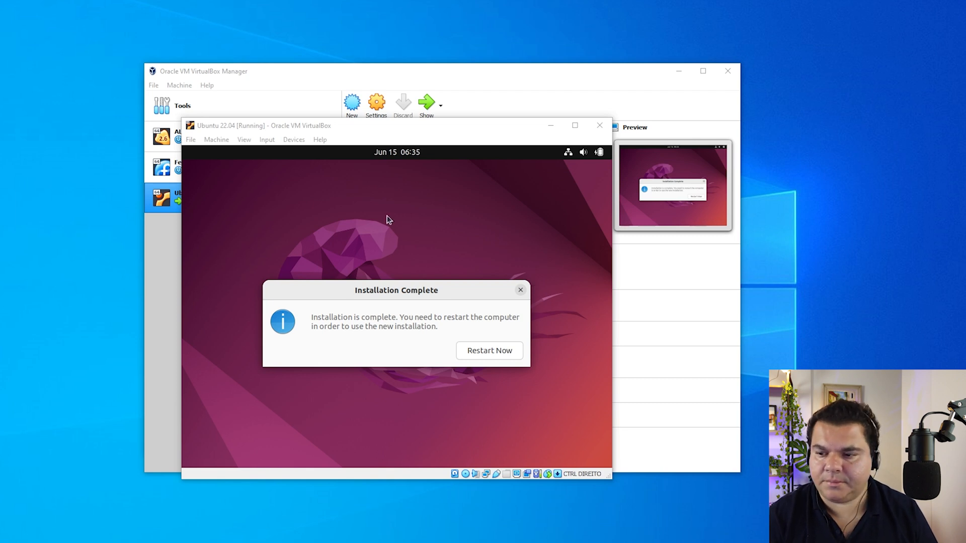
- Restart into the installed system and log in with the account password
left_click(489, 350)
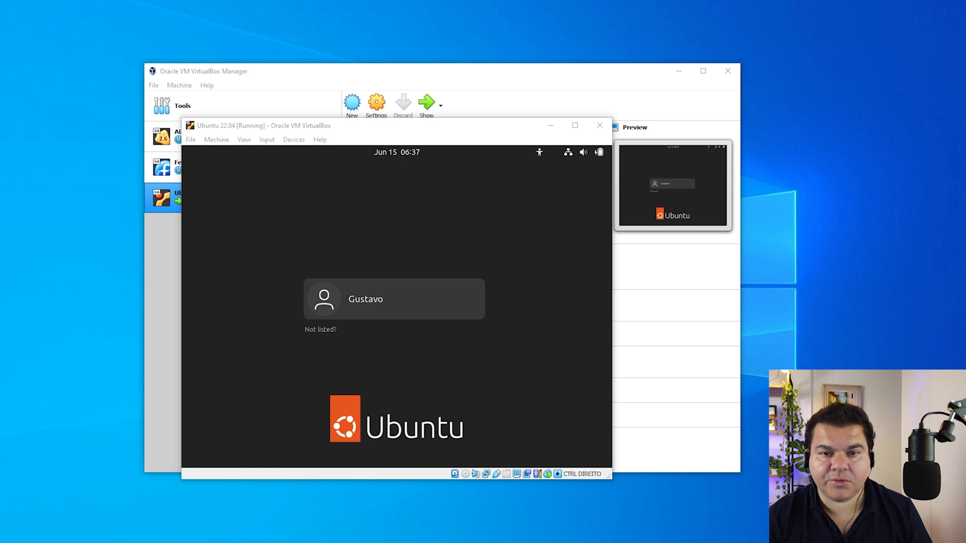
mouse_move(372, 308)
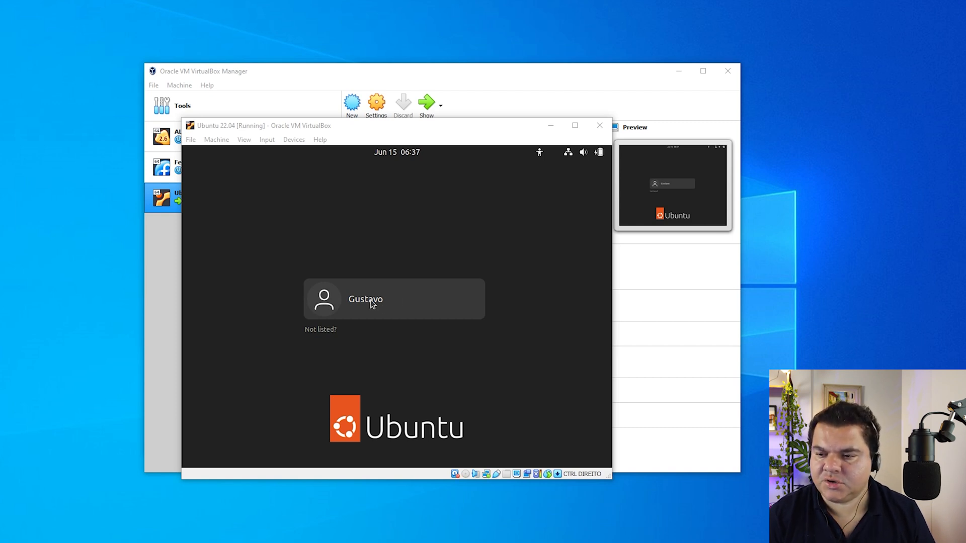
type("password")
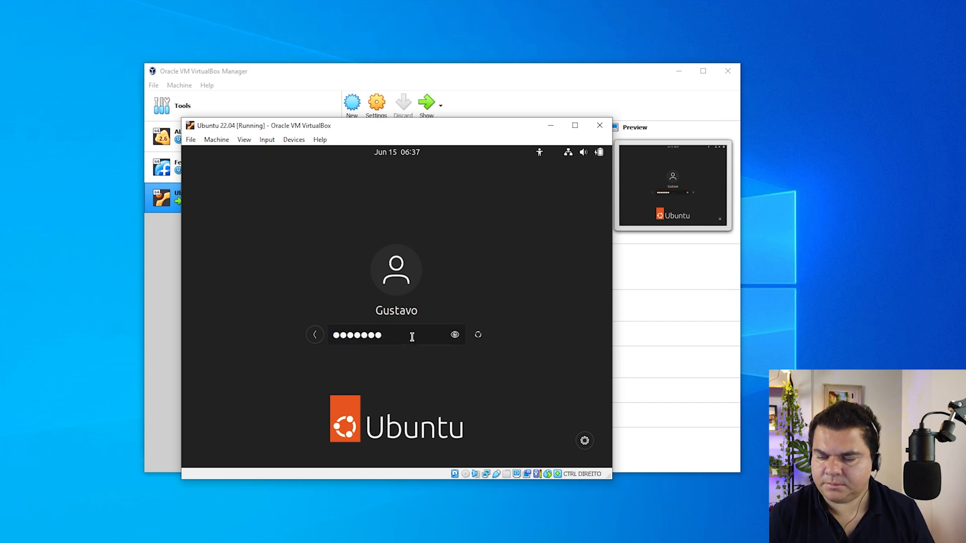
key("Return")
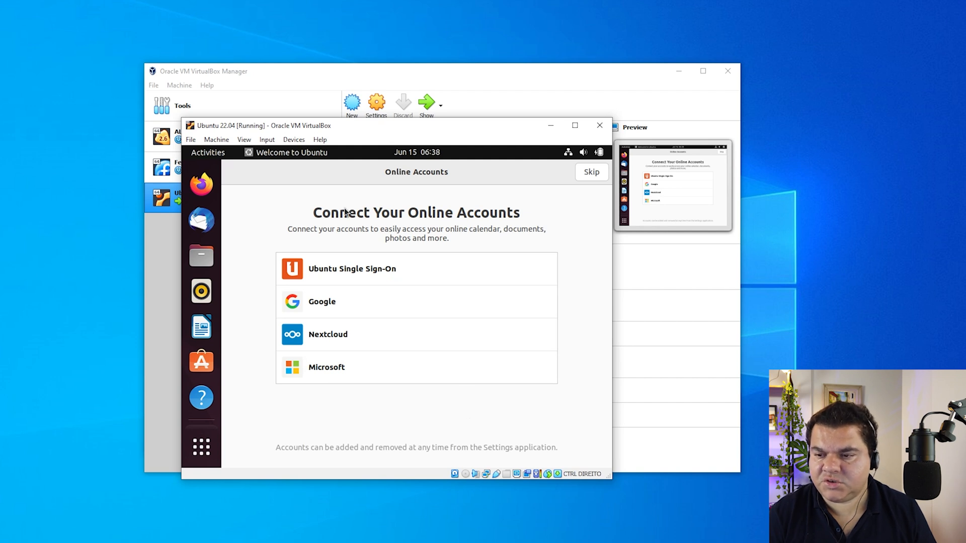
mouse_move(472, 217)
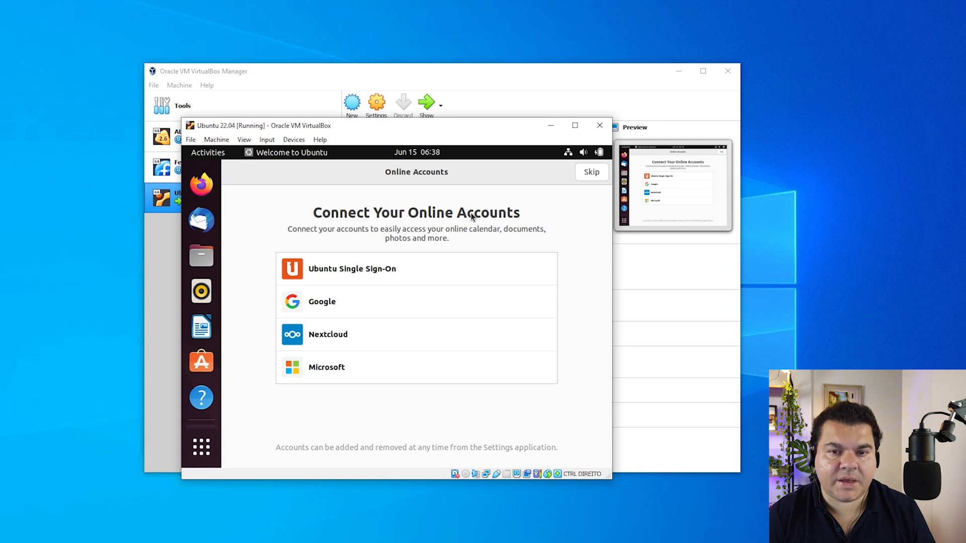
mouse_move(523, 211)
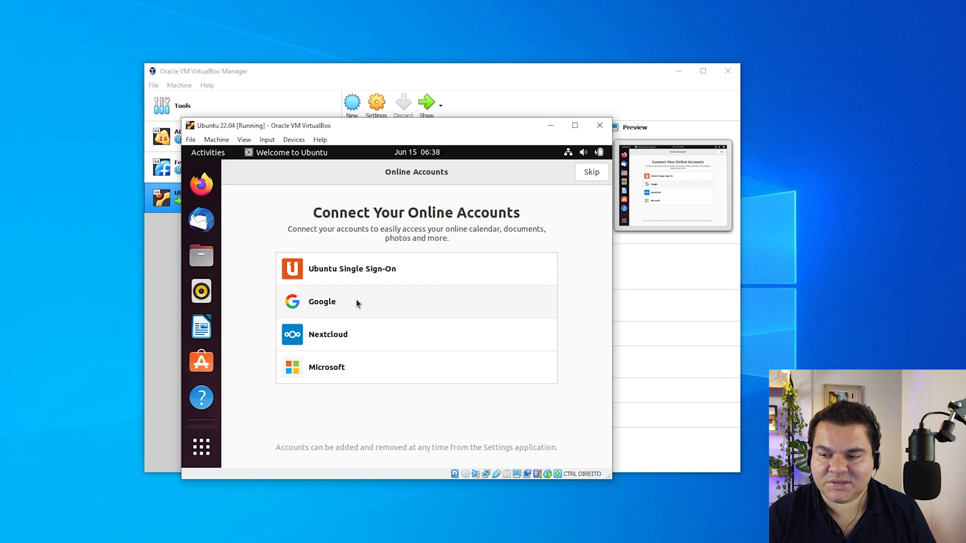
mouse_move(339, 303)
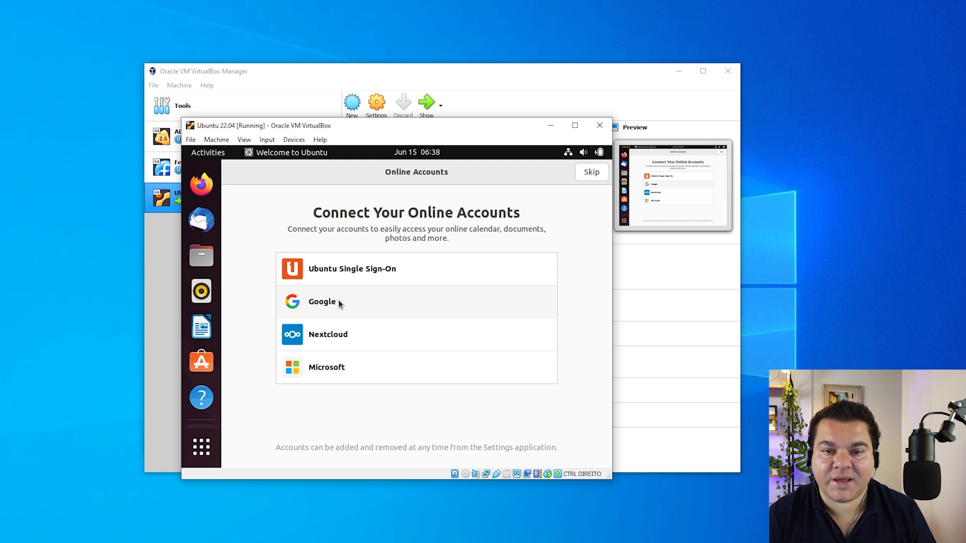
mouse_move(354, 302)
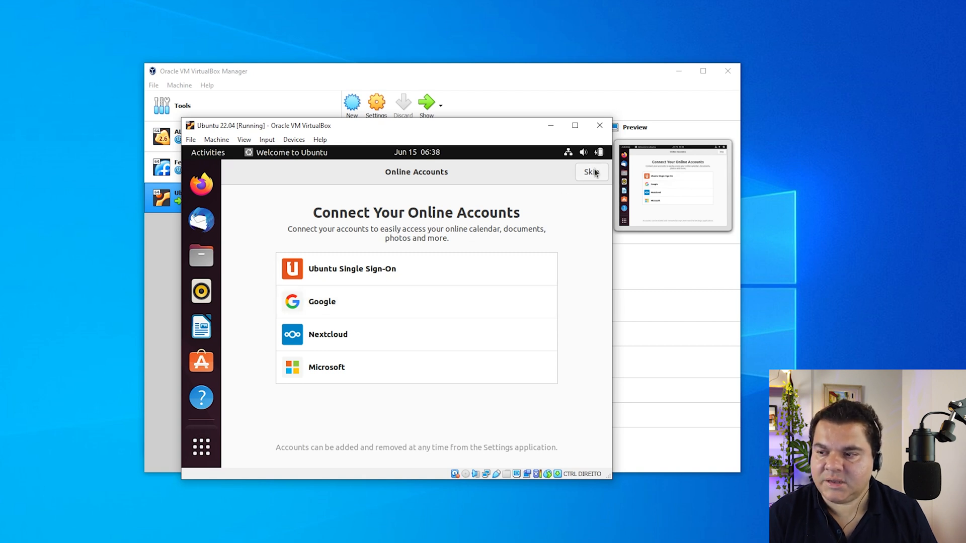
- Skip online accounts, choose not to send system info, and move past the Privacy page
left_click(589, 172)
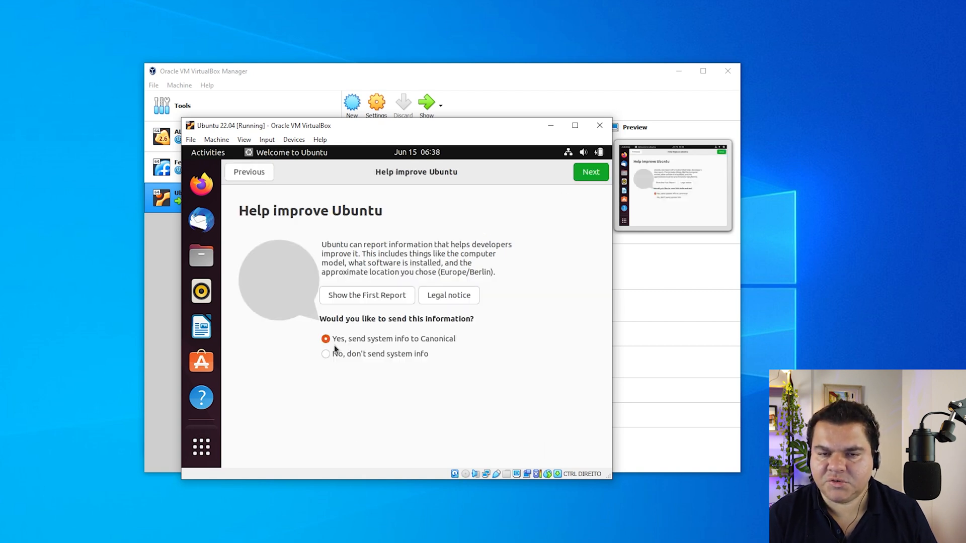
mouse_move(356, 351)
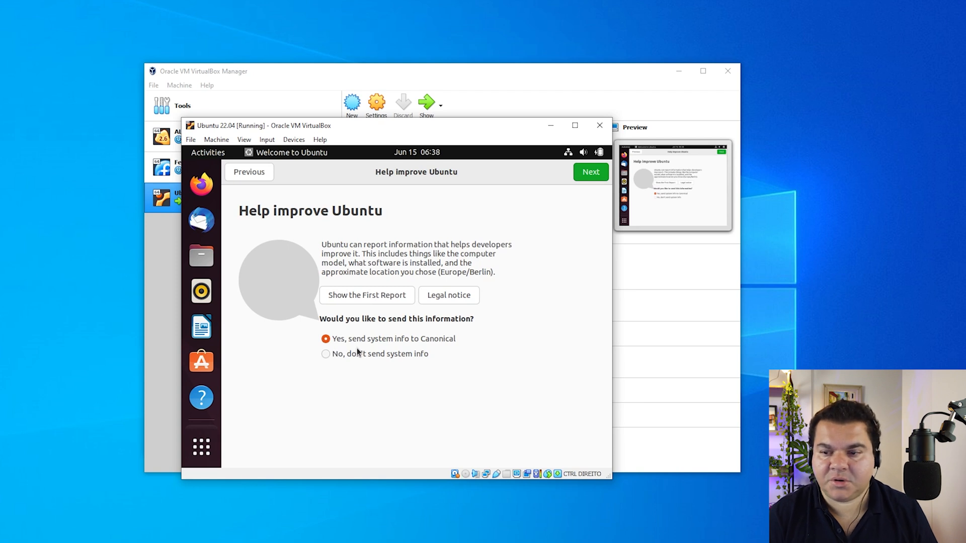
left_click(325, 353)
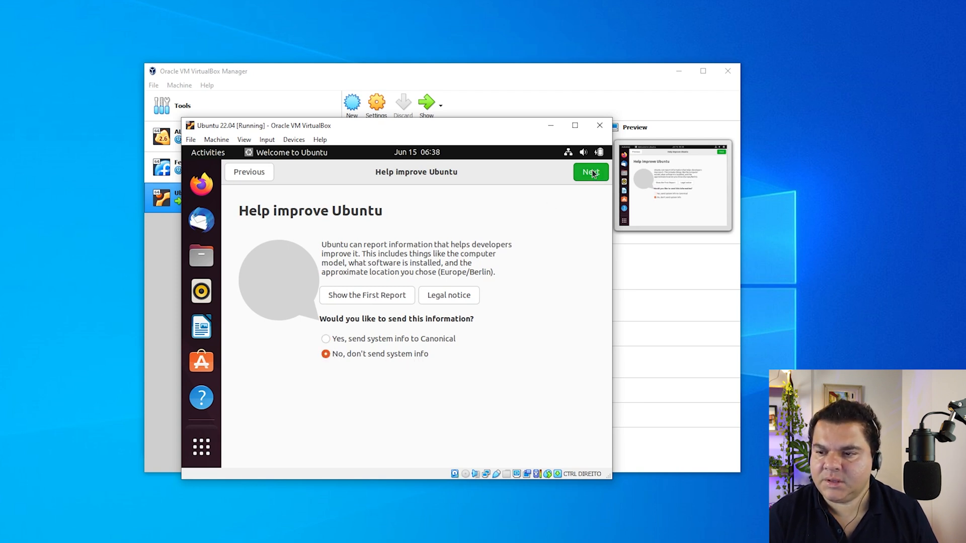
left_click(589, 172)
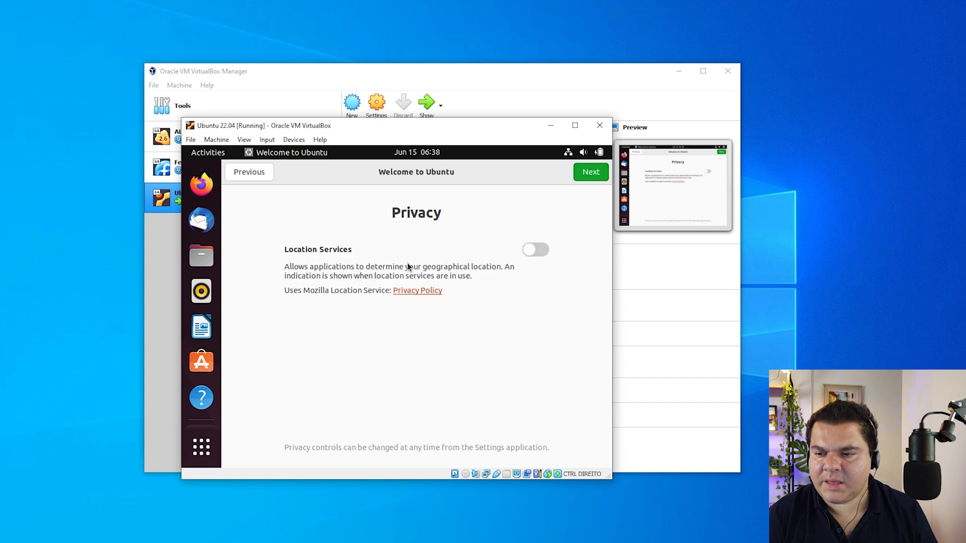
mouse_move(457, 272)
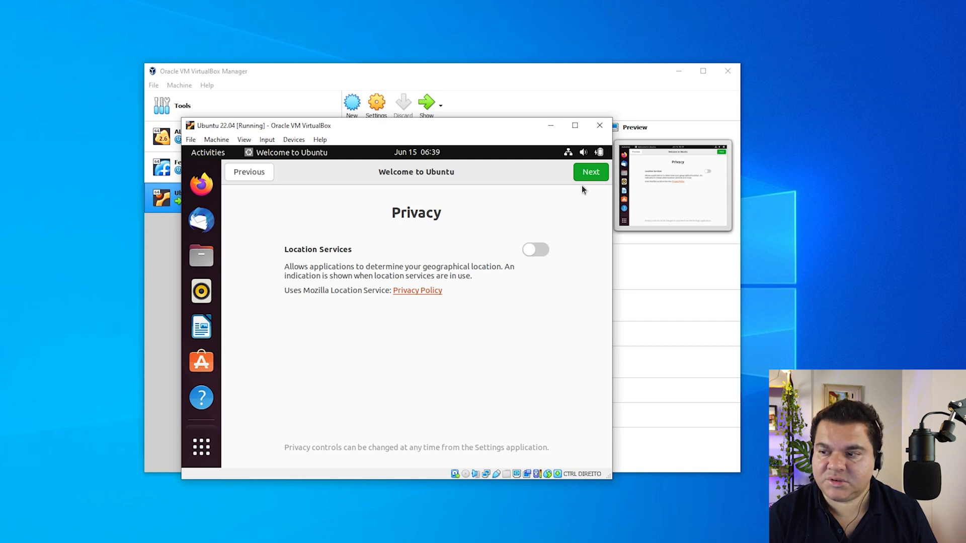
left_click(590, 172)
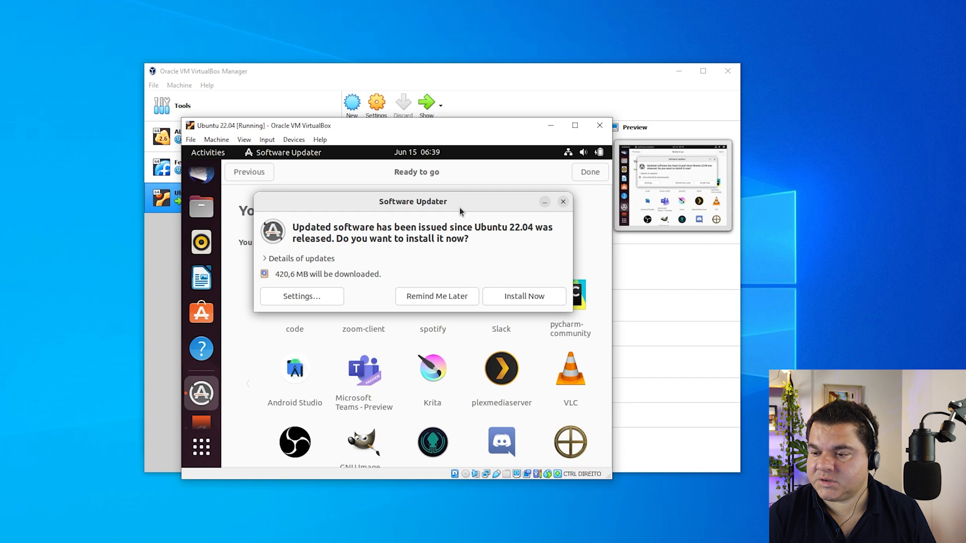
mouse_move(448, 211)
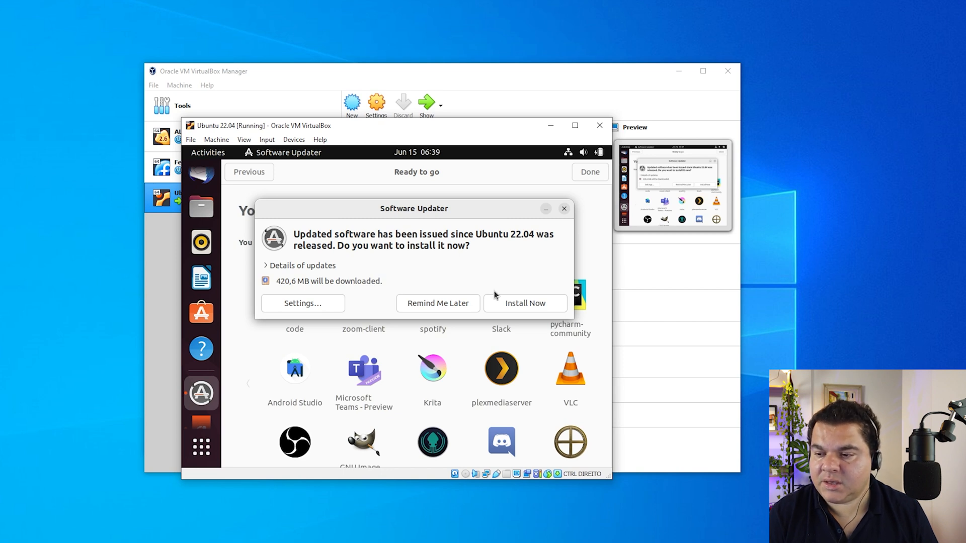
- Choose Install Now in the Software Updater prompt
left_click(526, 303)
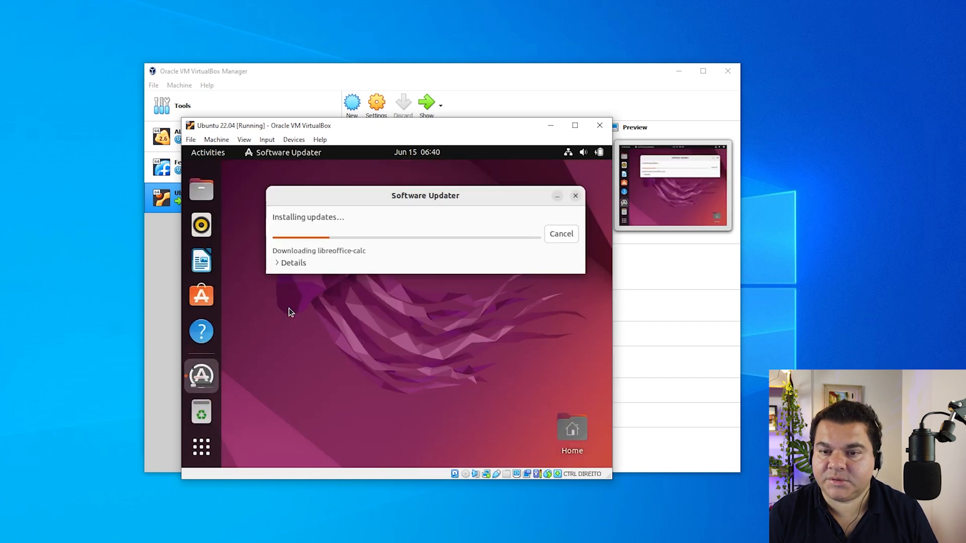
- Set the display resolution to 1920 × 1080 from the desktop's Display Settings and keep the change
right_click(292, 310)
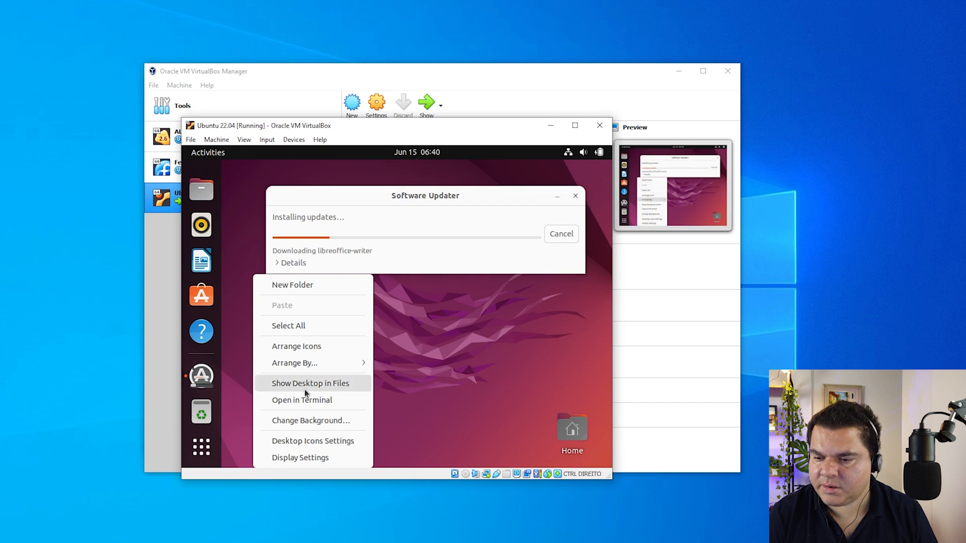
mouse_move(312, 457)
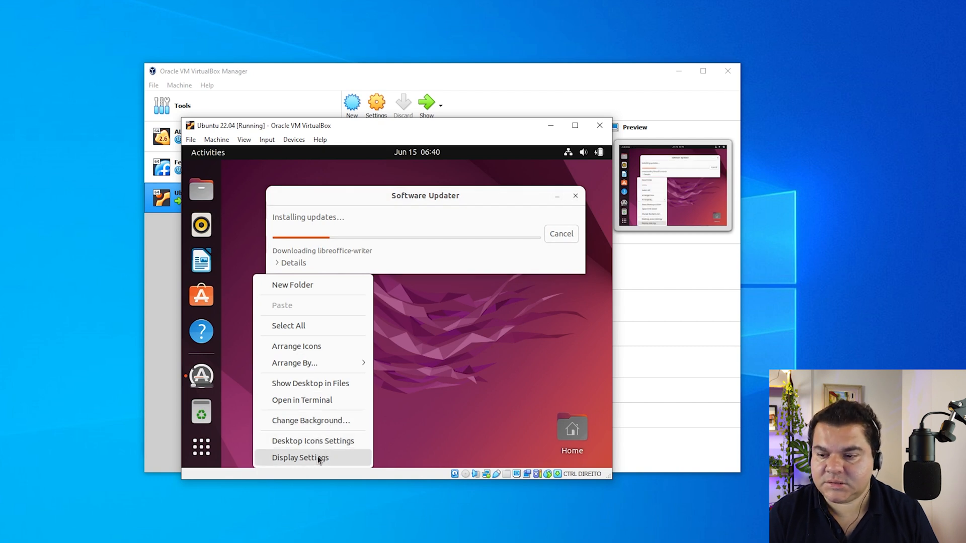
left_click(300, 457)
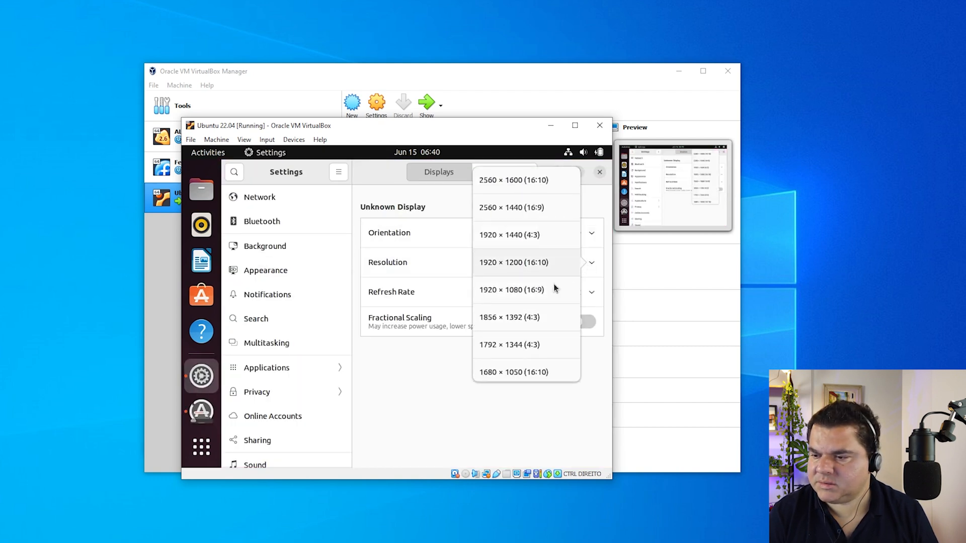
left_click(511, 289)
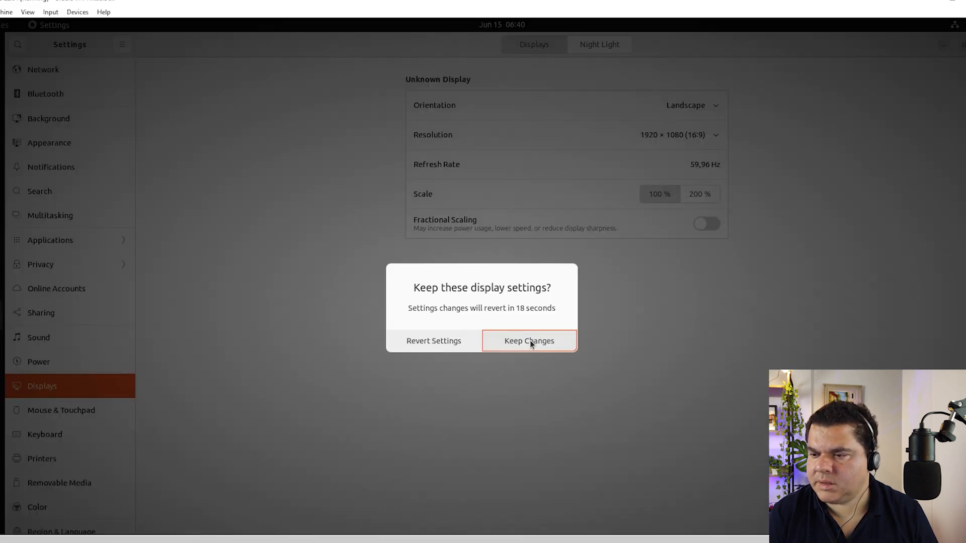
left_click(528, 341)
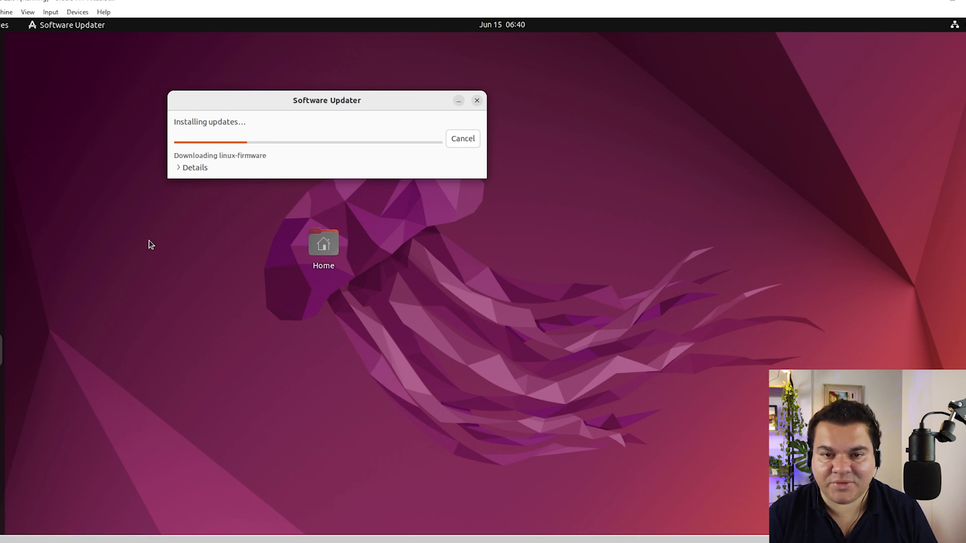
mouse_move(155, 240)
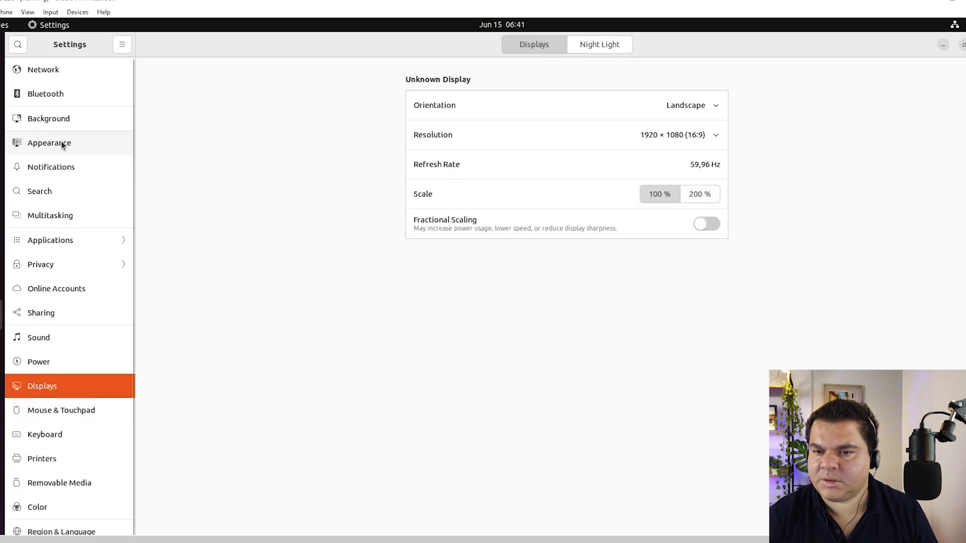
- Switch the desktop to the Dark style under Appearance
left_click(48, 142)
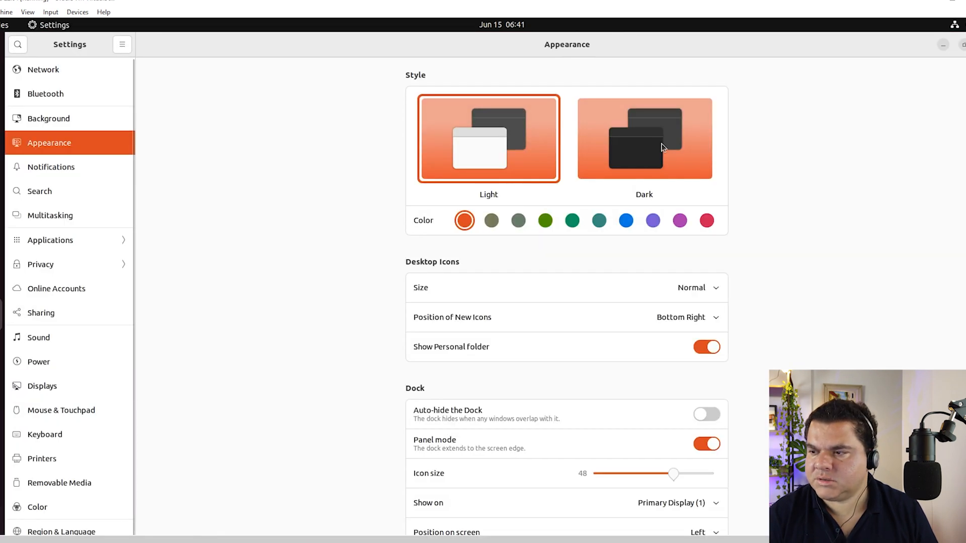
left_click(48, 119)
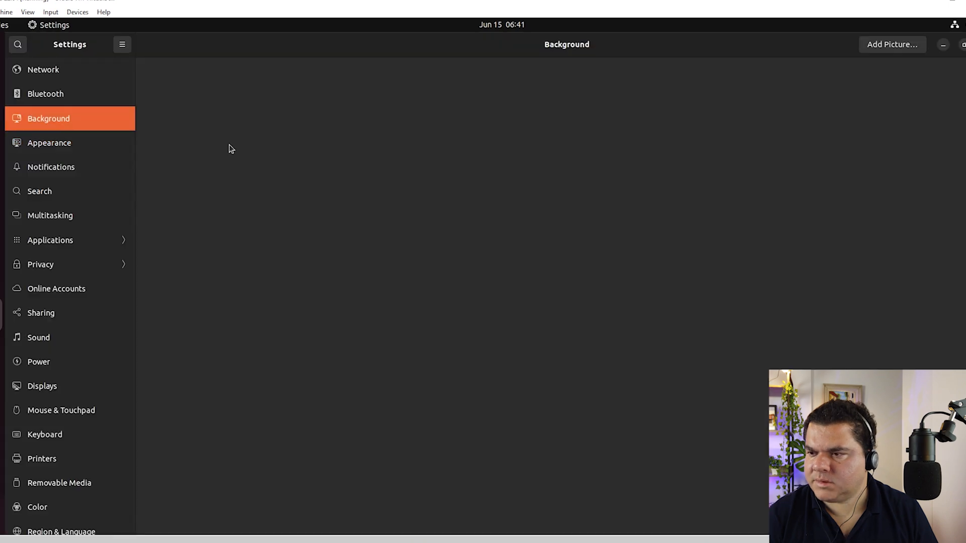